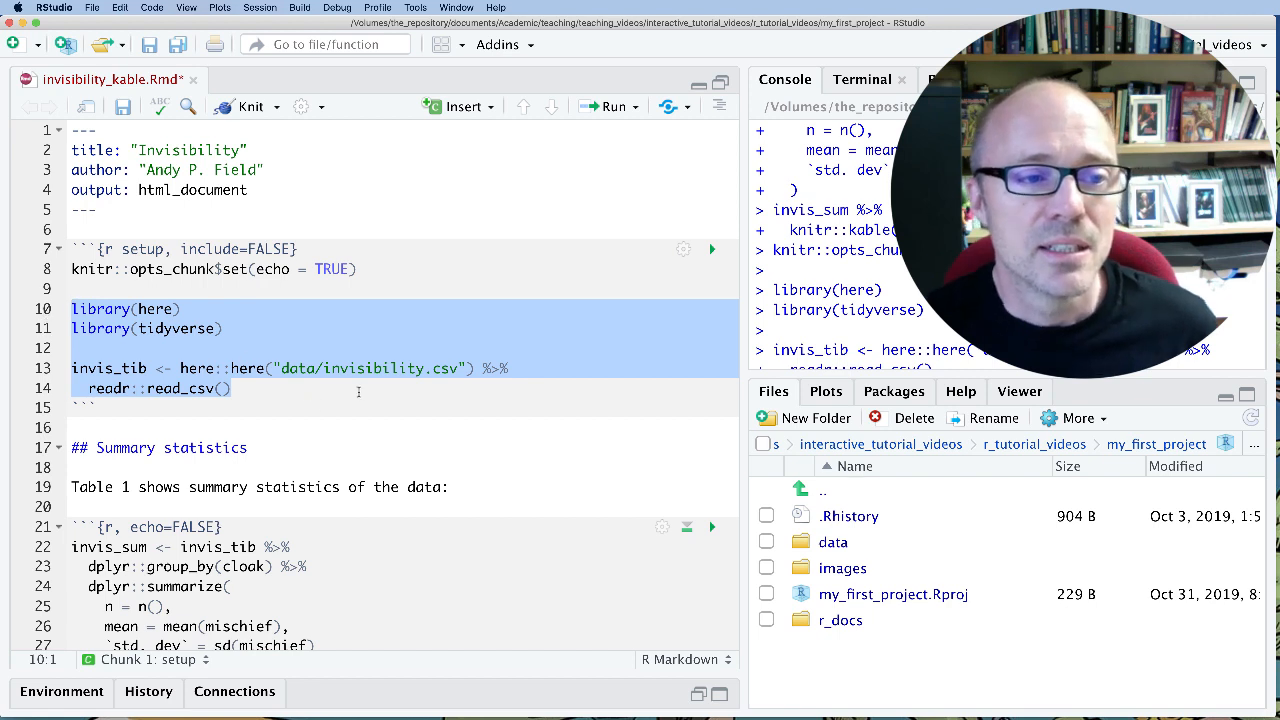
# - Run the setup chunk to load the packages and the invisibility dataset
pyautogui.click(712, 248)
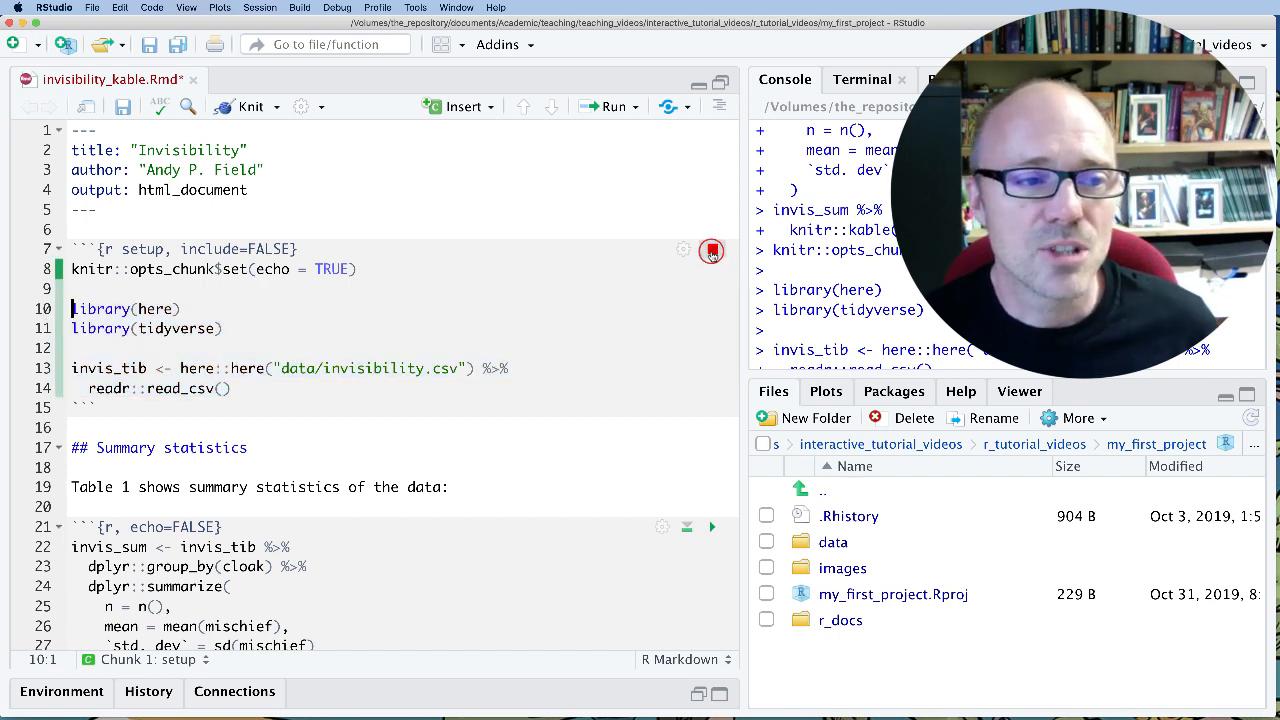
pyautogui.click(712, 248)
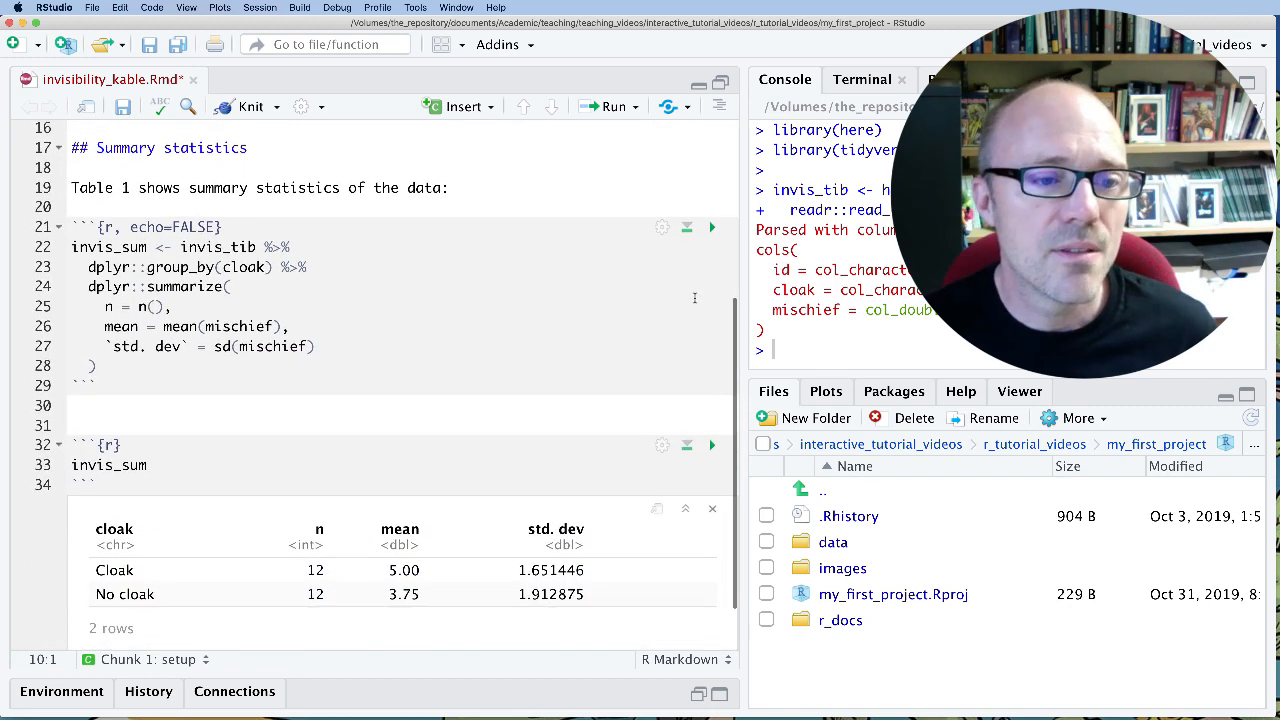
pyautogui.click(90, 366)
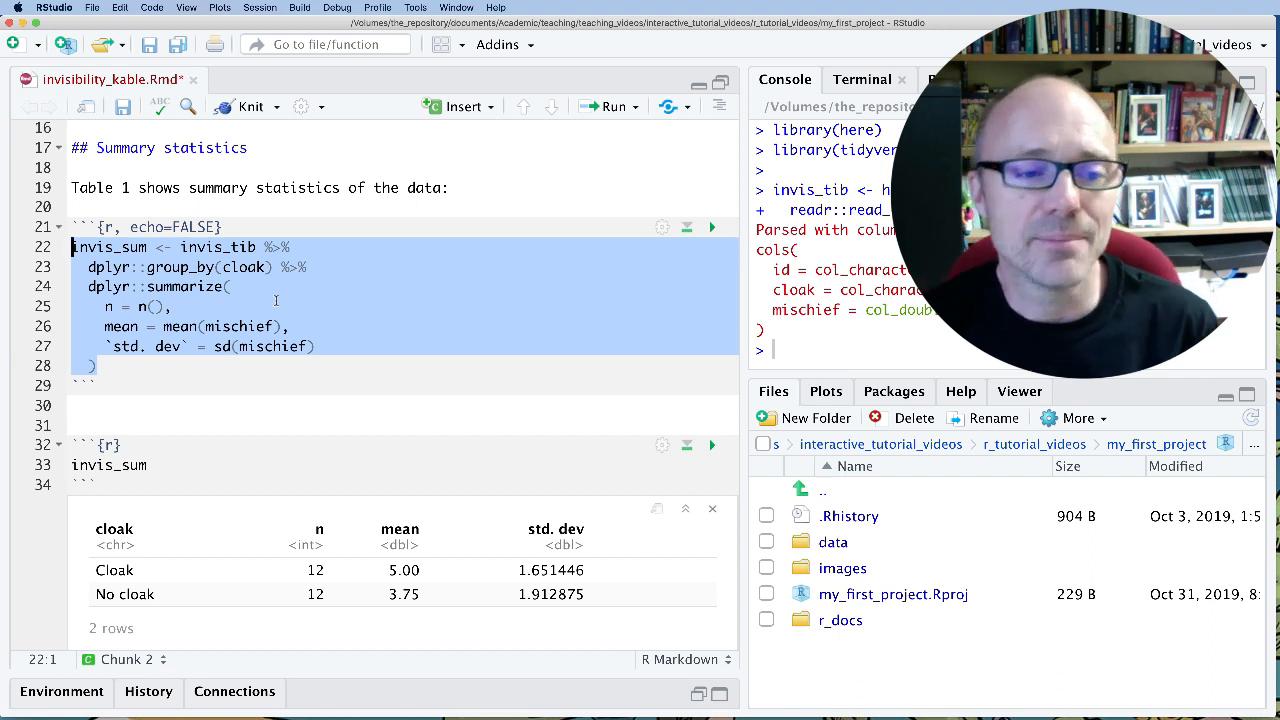
pyautogui.moveTo(280, 304)
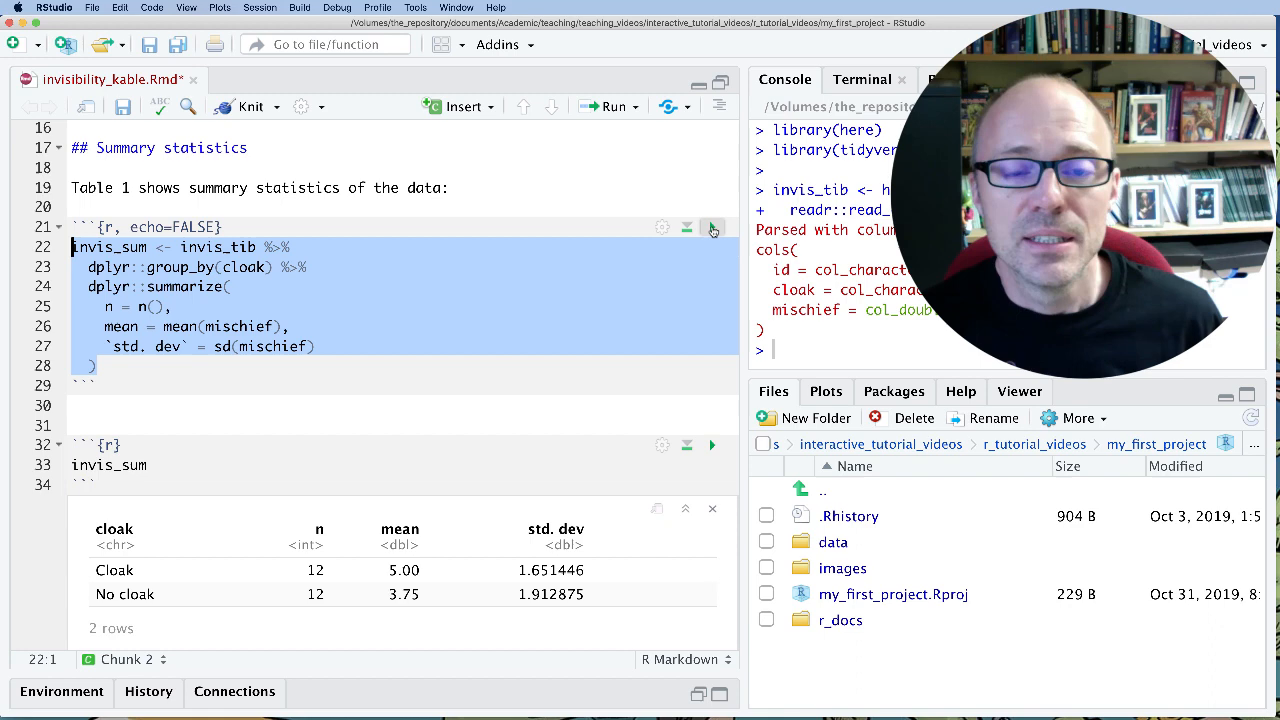
# - Run the summarize chunk to build invis_sum, then run the chunk printing it by cloak
pyautogui.click(712, 228)
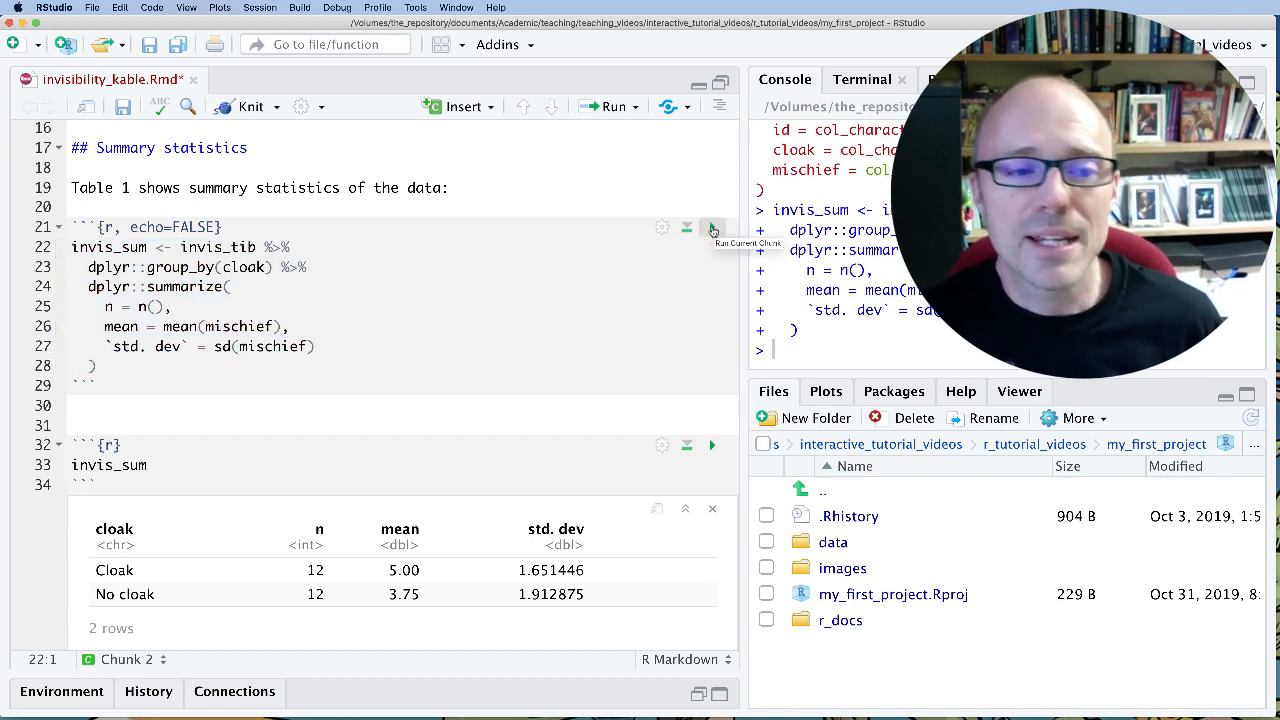
pyautogui.scroll(-3)
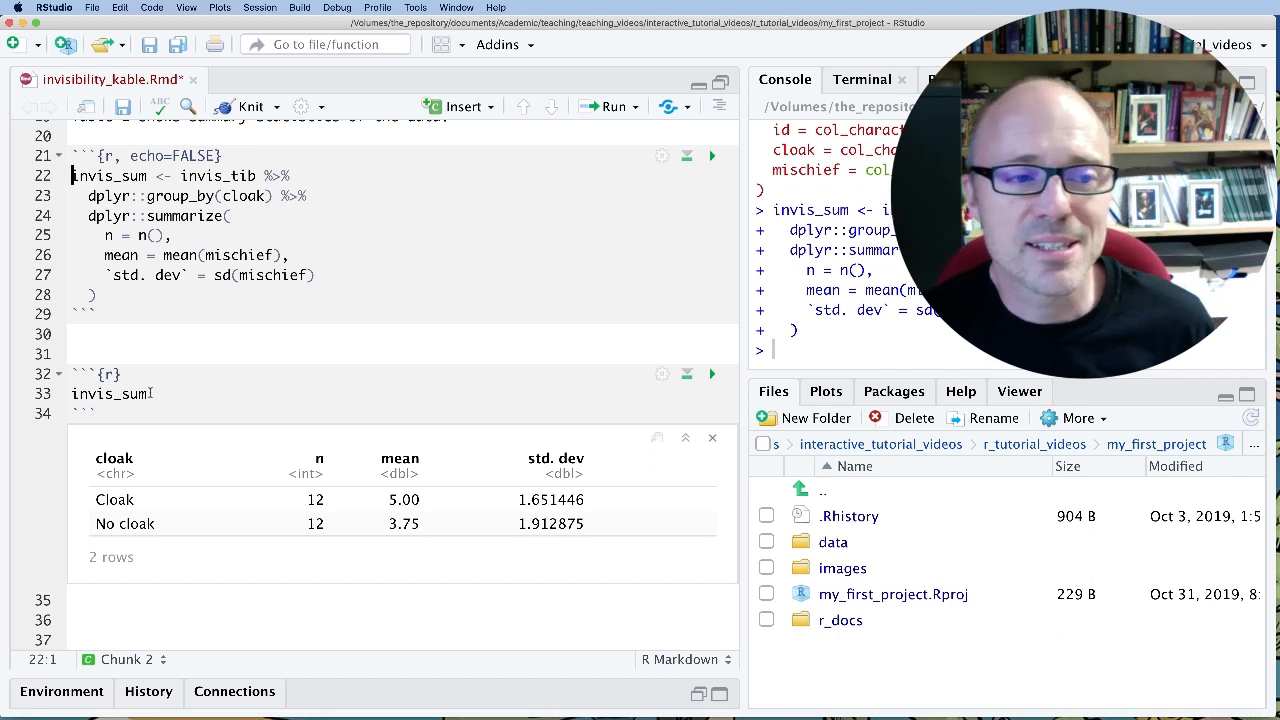
pyautogui.doubleClick(108, 392)
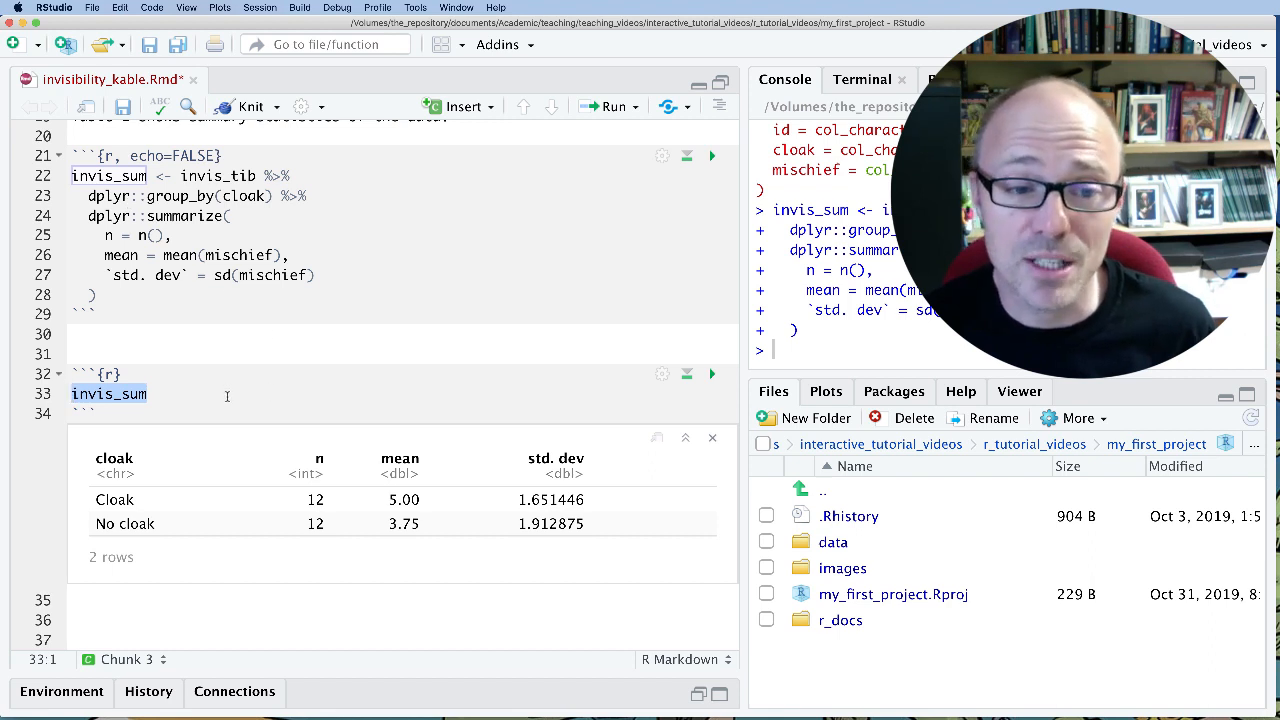
pyautogui.moveTo(712, 374)
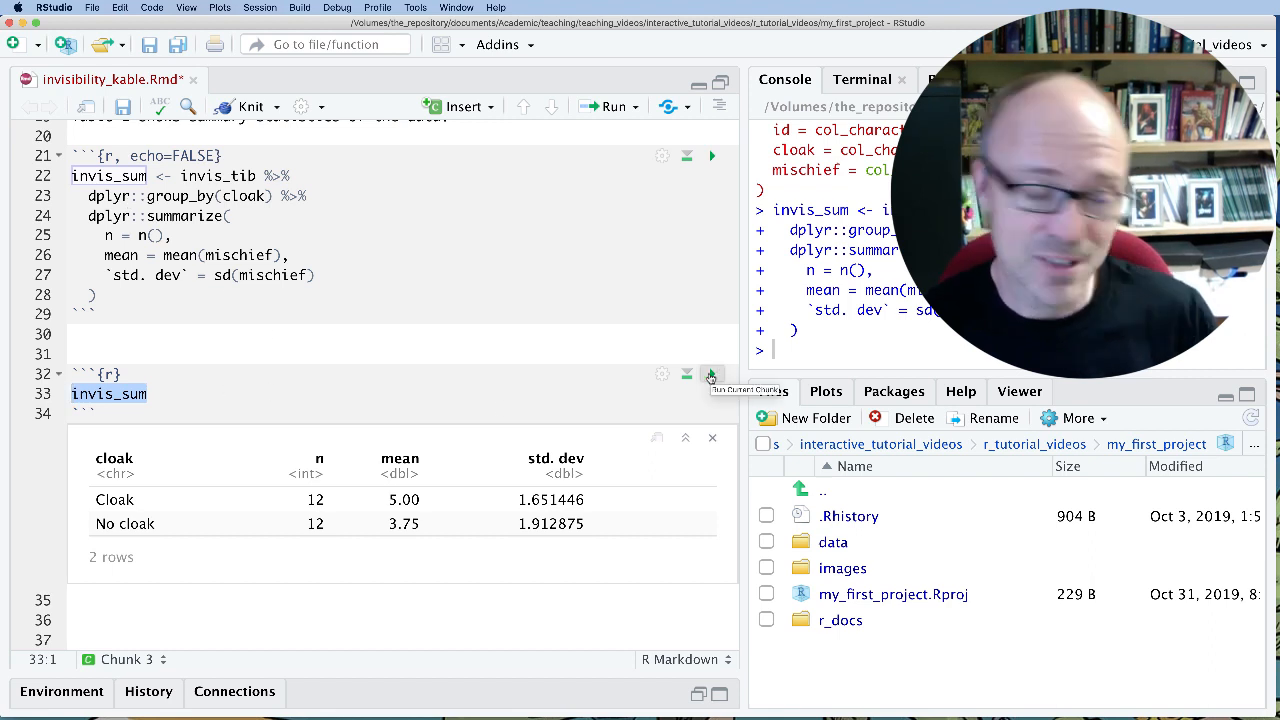
pyautogui.click(710, 374)
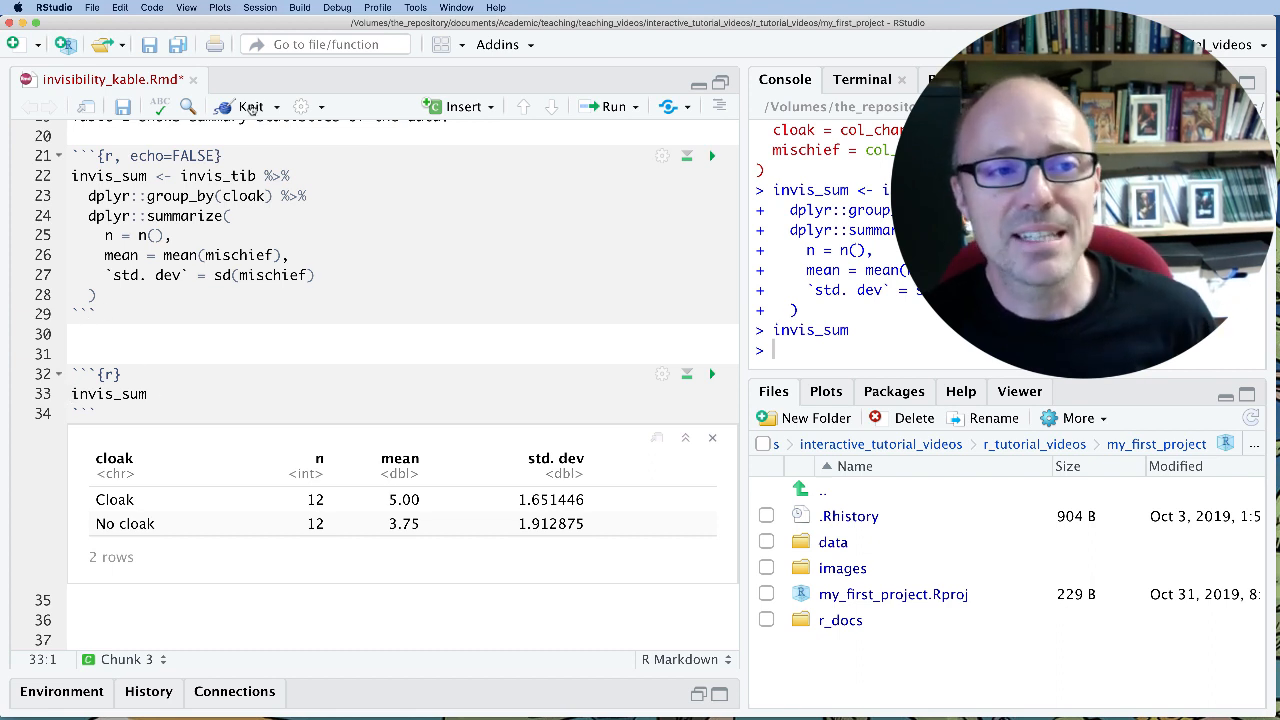
# - Knit to HTML, review invis_sum shown as raw tibble text, and return to the editor
pyautogui.click(248, 106)
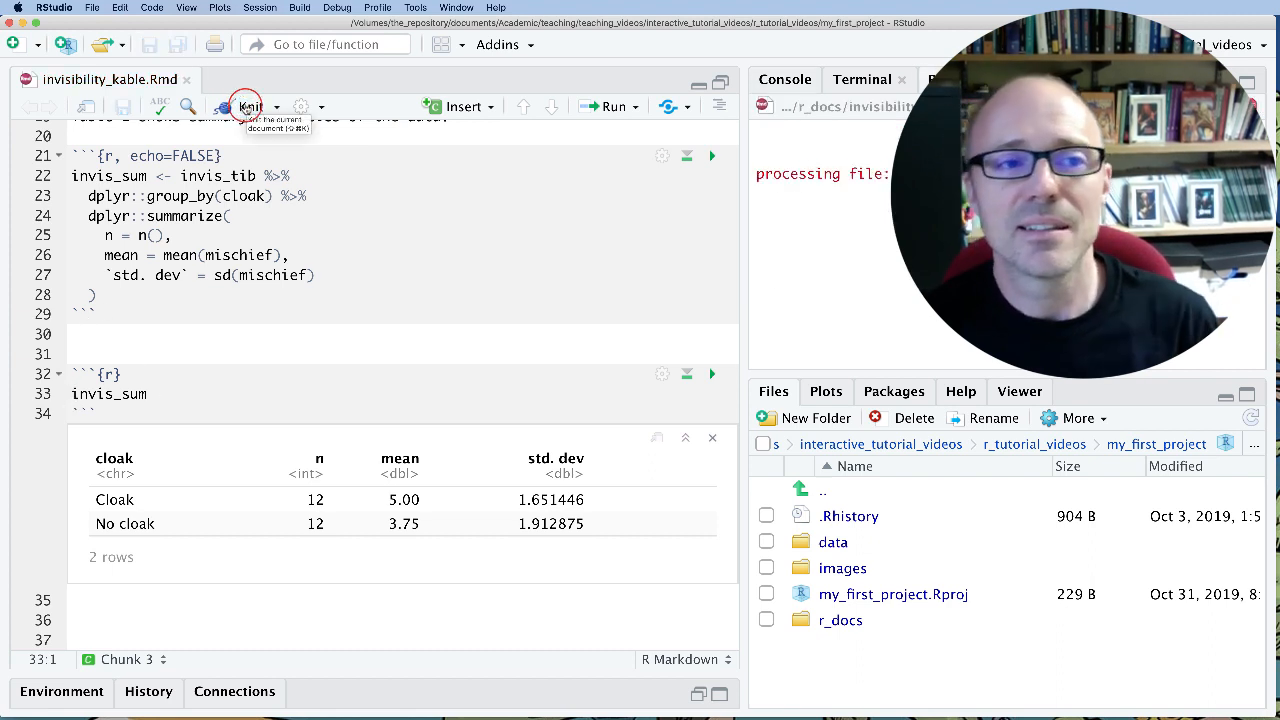
pyautogui.click(248, 106)
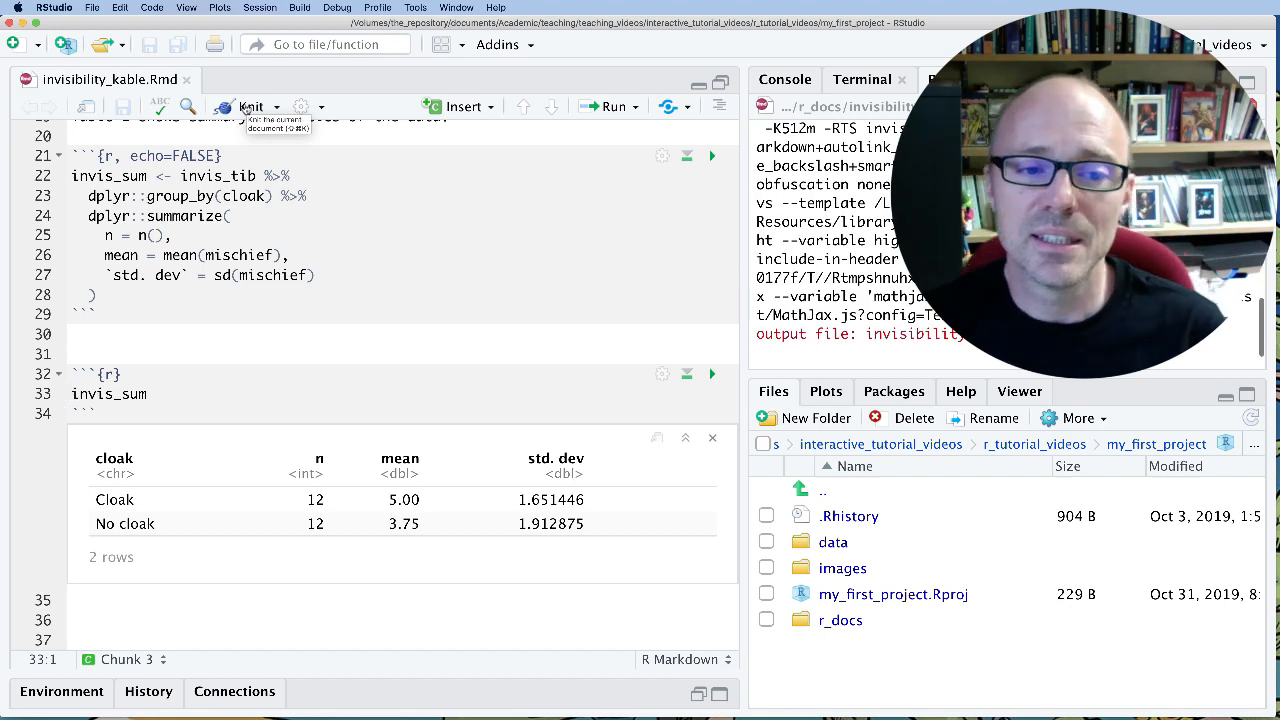
pyautogui.click(250, 106)
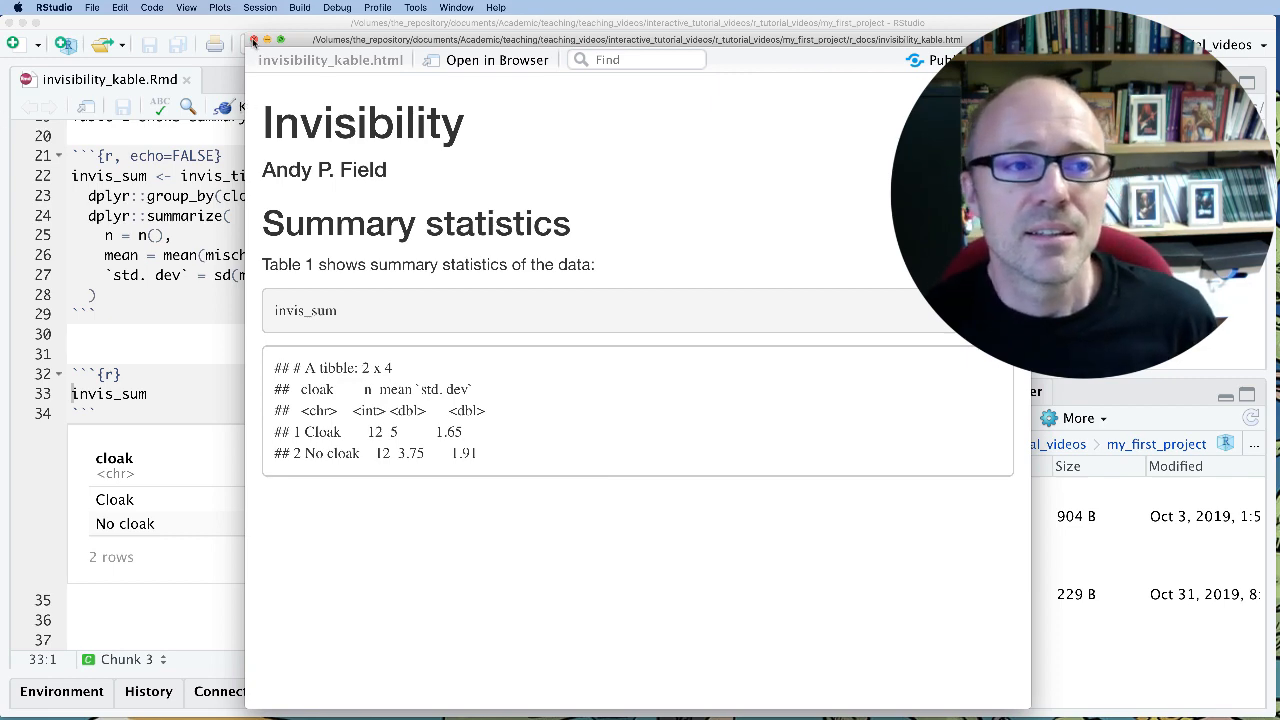
pyautogui.click(252, 40)
pyautogui.write(', ')
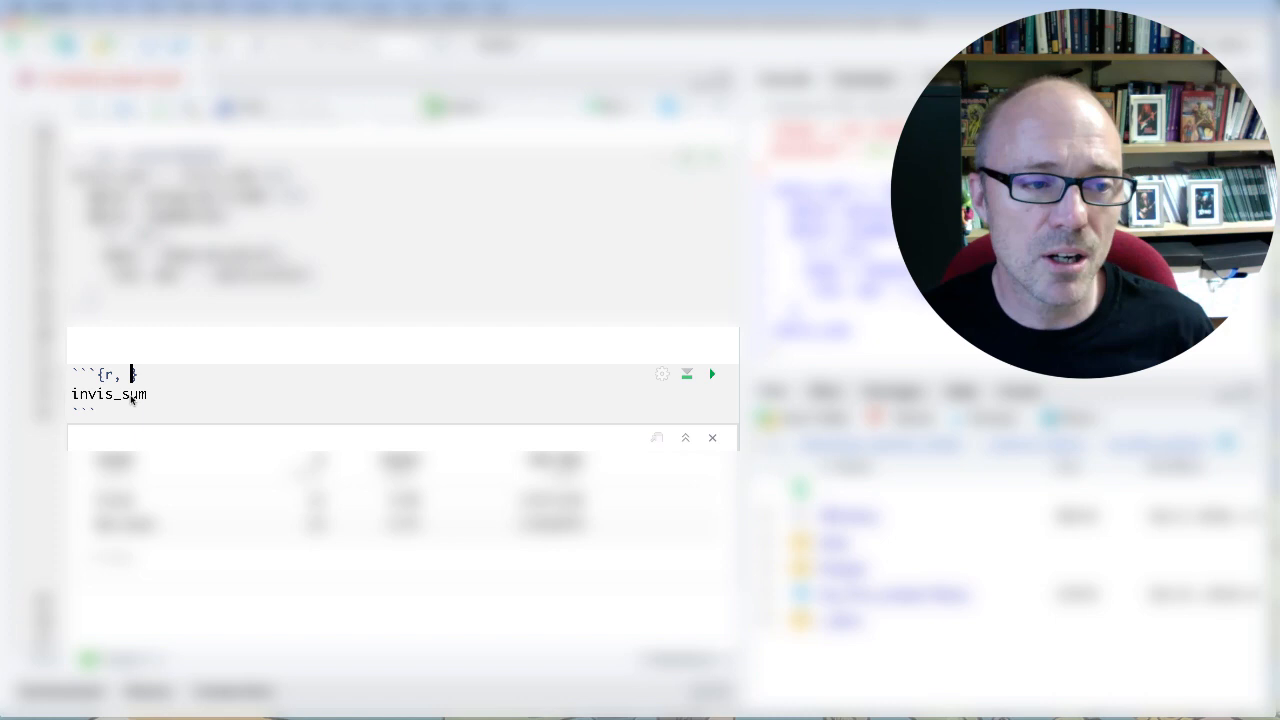
# - Set the invis_sum chunk header option results='asis'
pyautogui.write('invis')
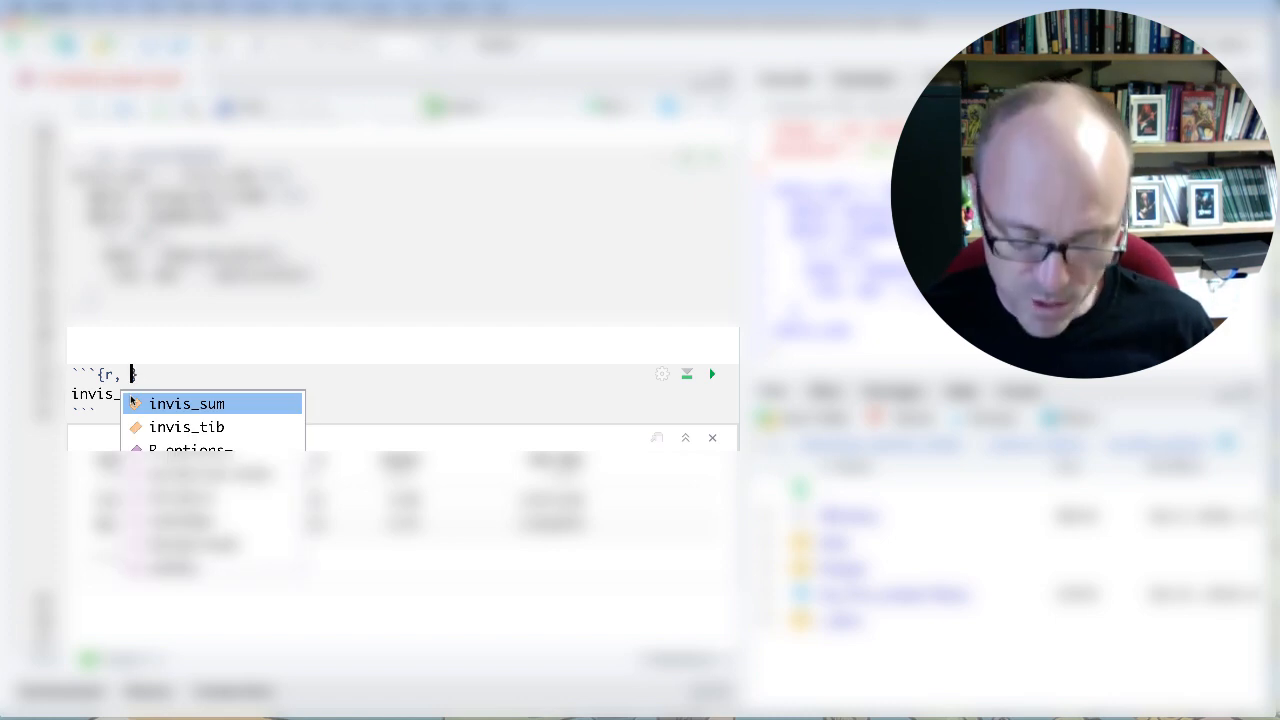
pyautogui.write('results=')
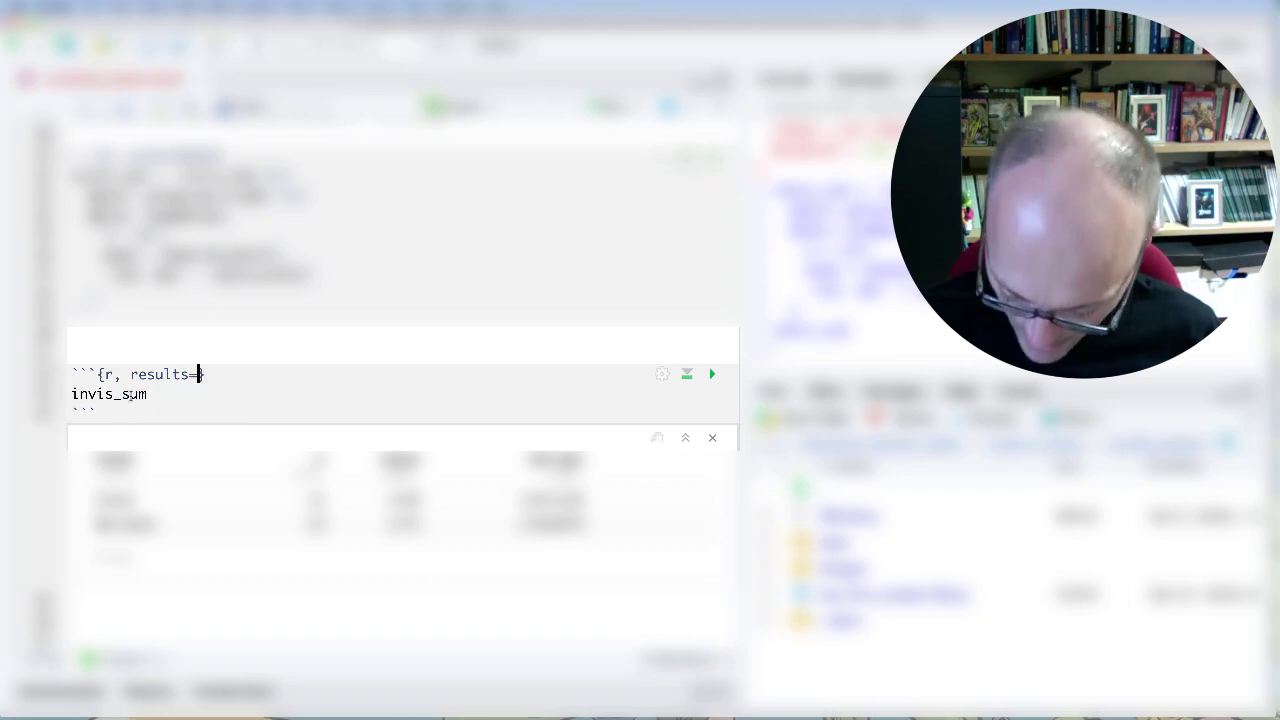
pyautogui.write("'asis")
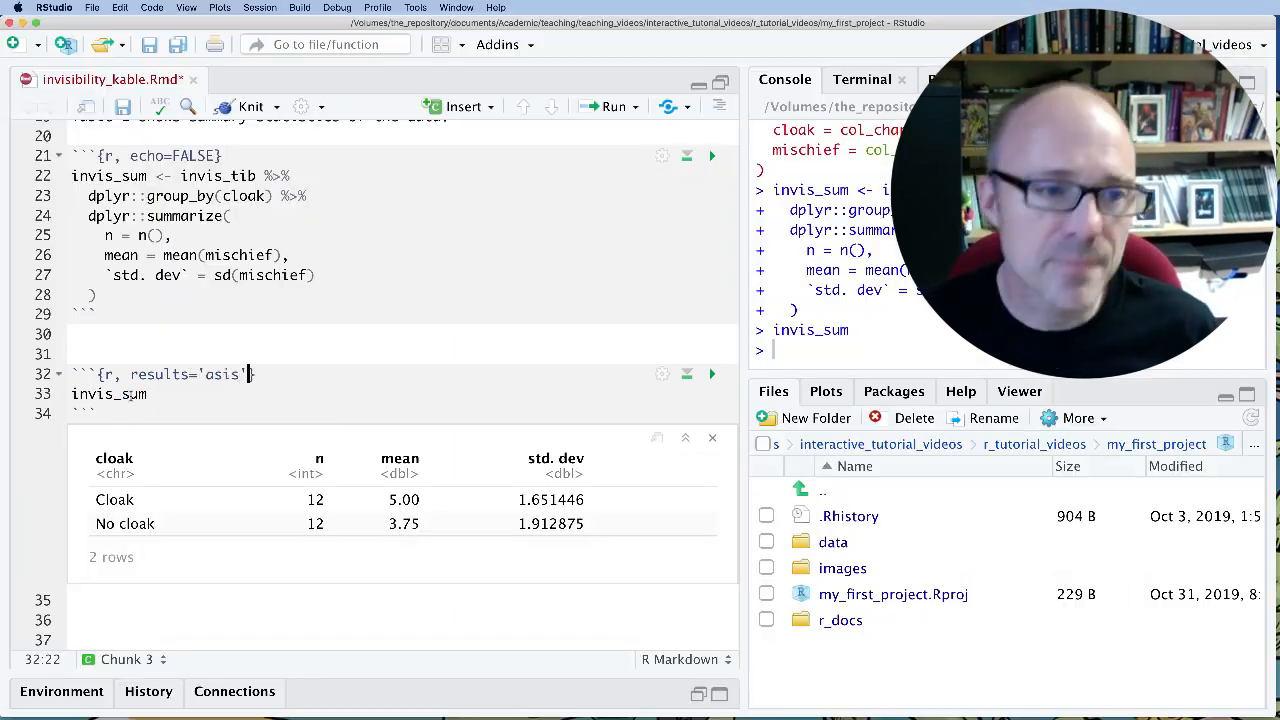
# - Pipe invis_sum into knitr::kable() to produce a formatted table
pyautogui.click(146, 394)
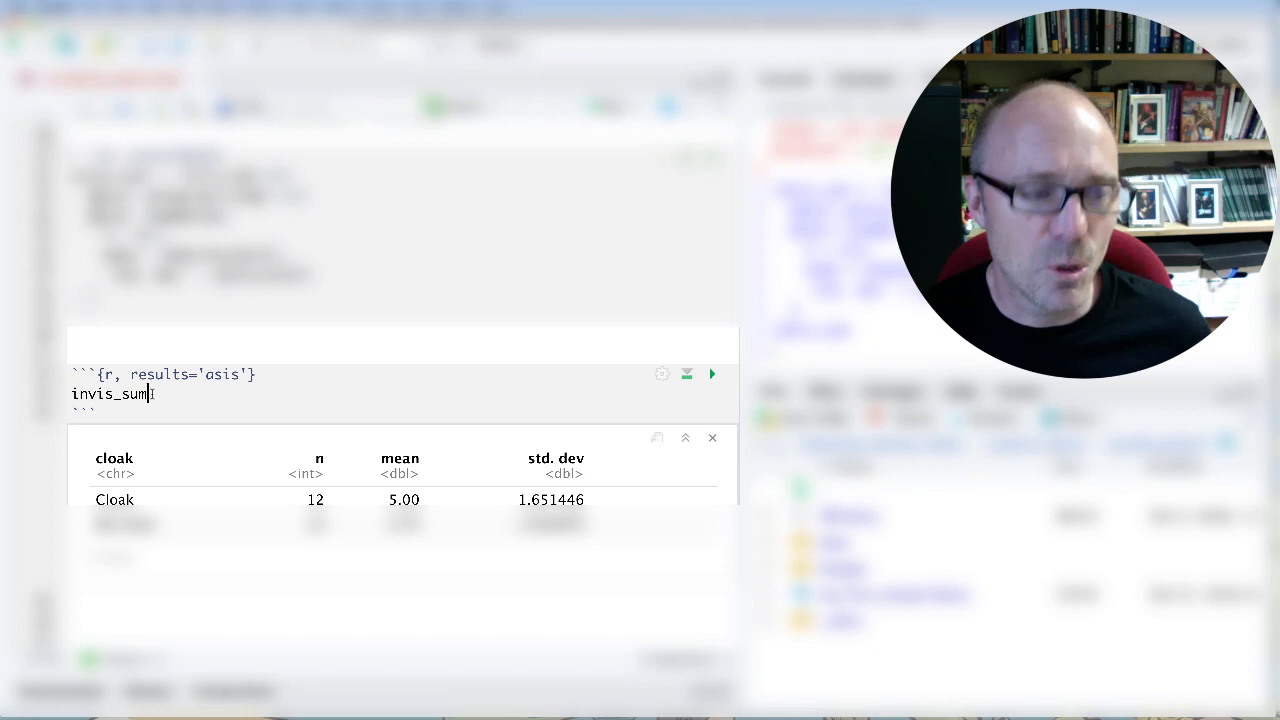
pyautogui.write('%>%')
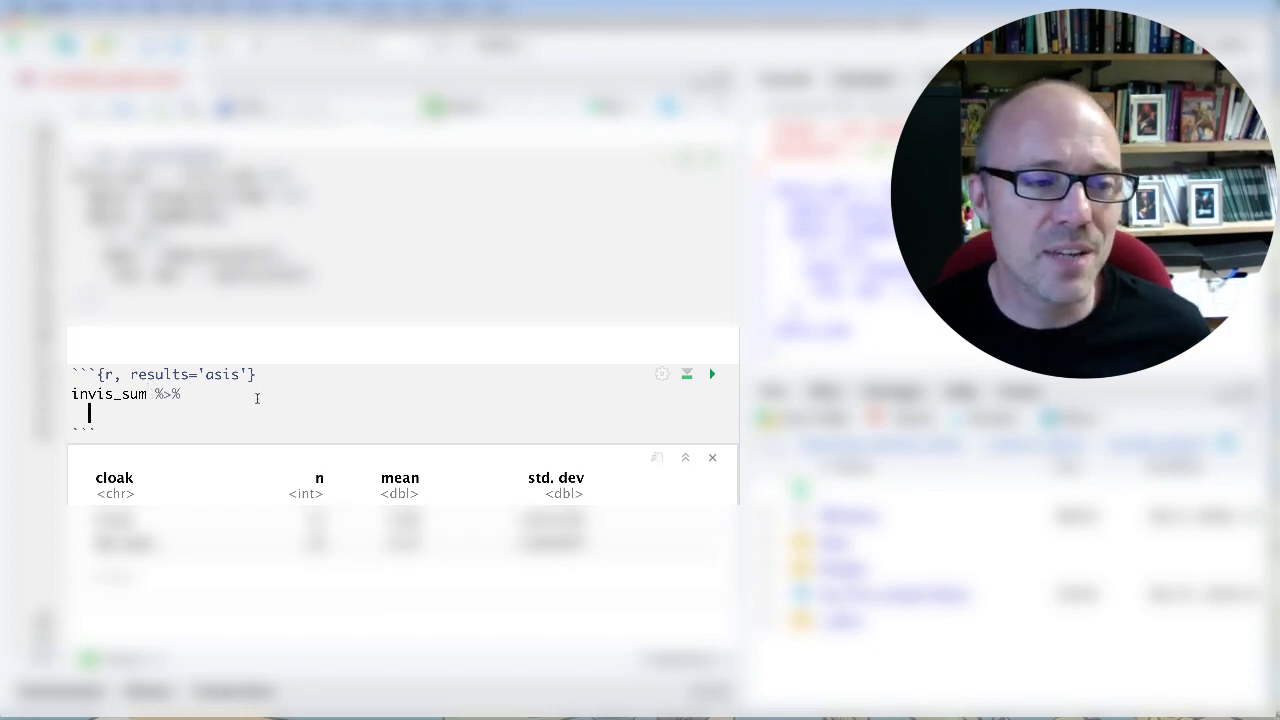
pyautogui.write('kni')
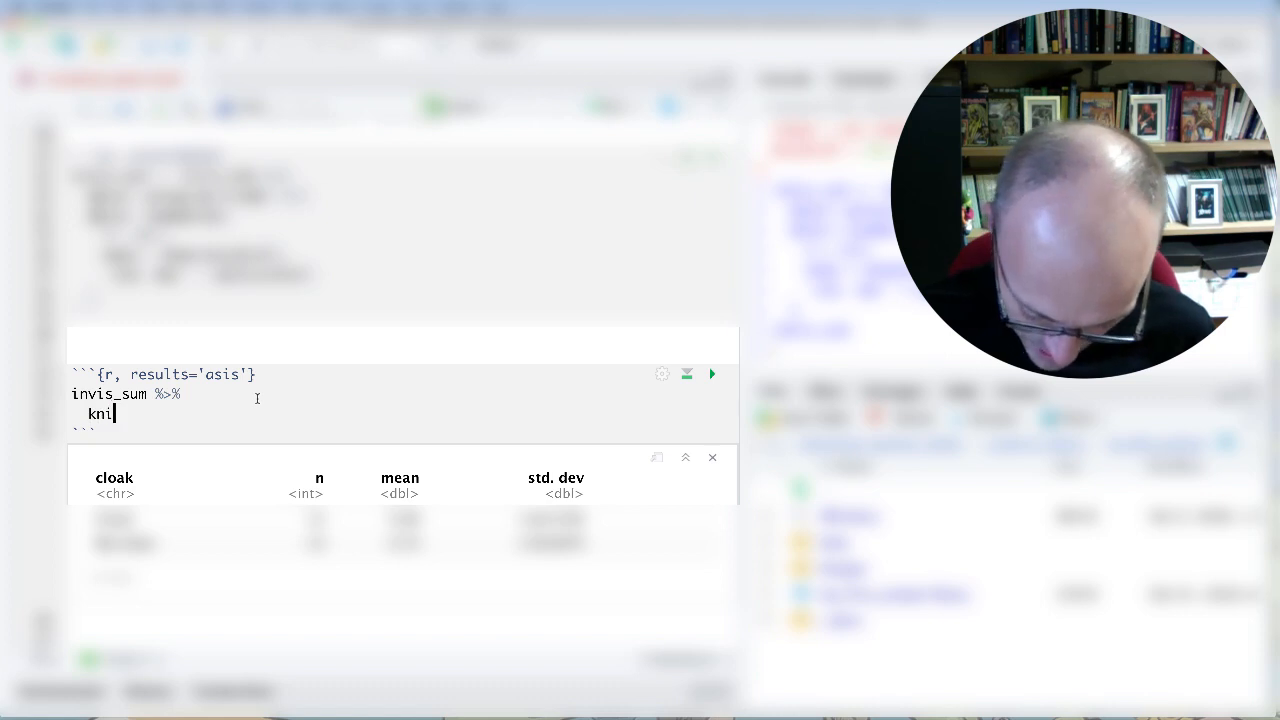
pyautogui.write('tr::kable')
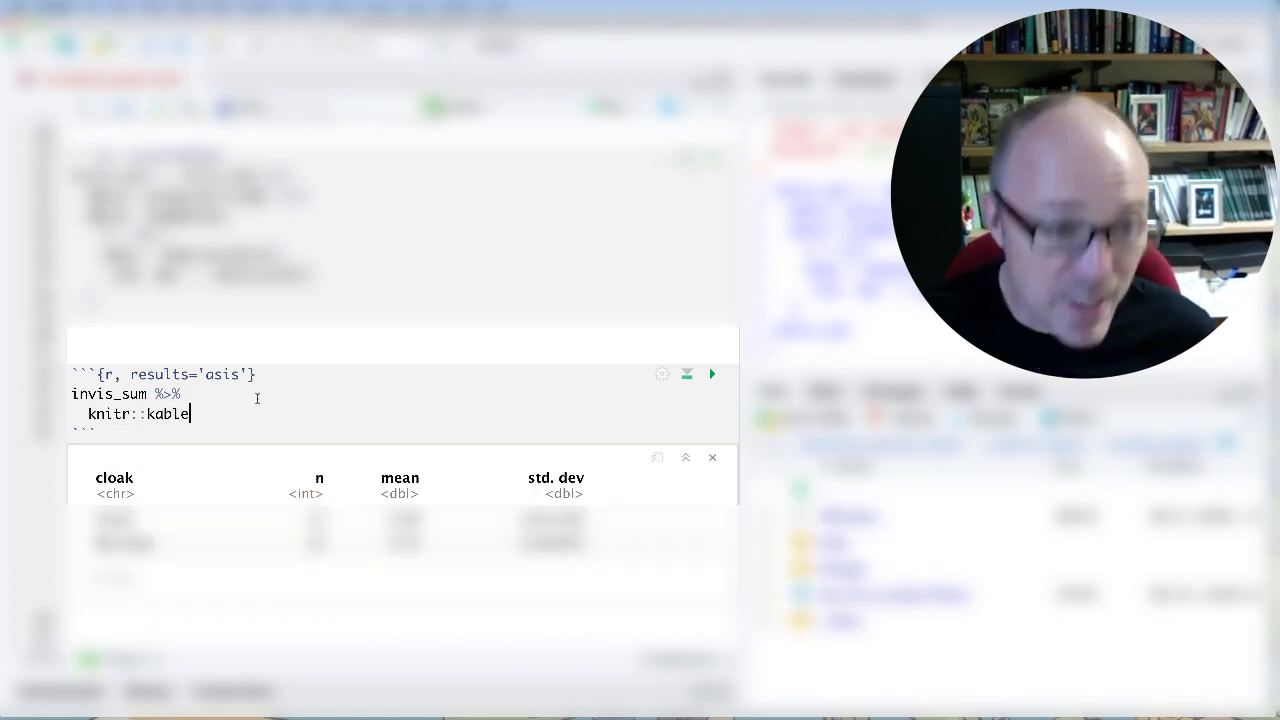
pyautogui.write('()')
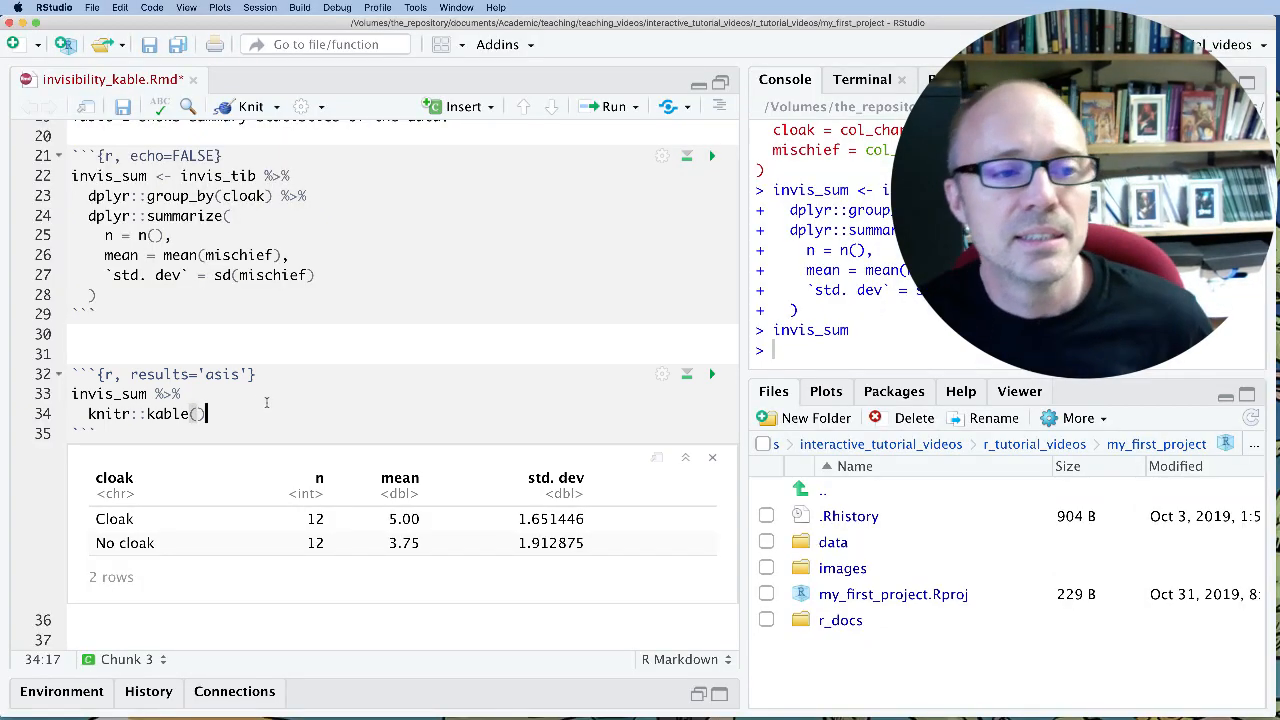
pyautogui.moveTo(252, 106)
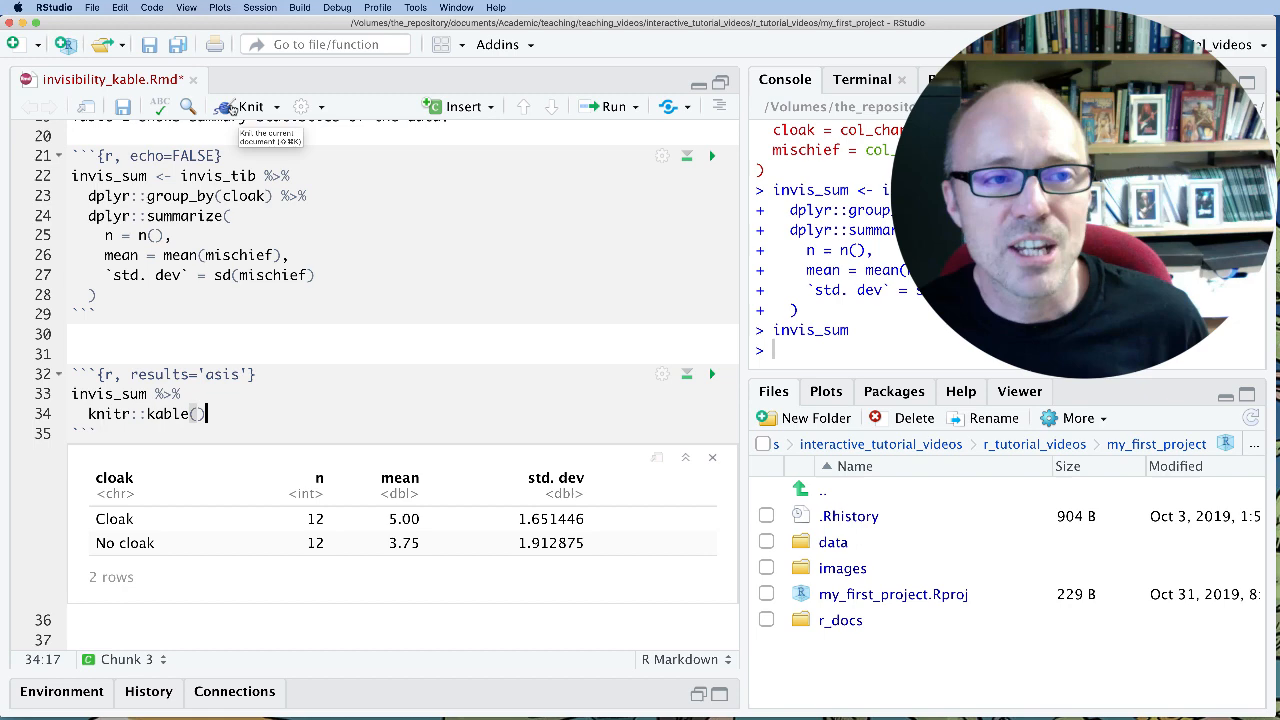
# - Knit the document to HTML with the kable-rendered summary table
pyautogui.click(248, 106)
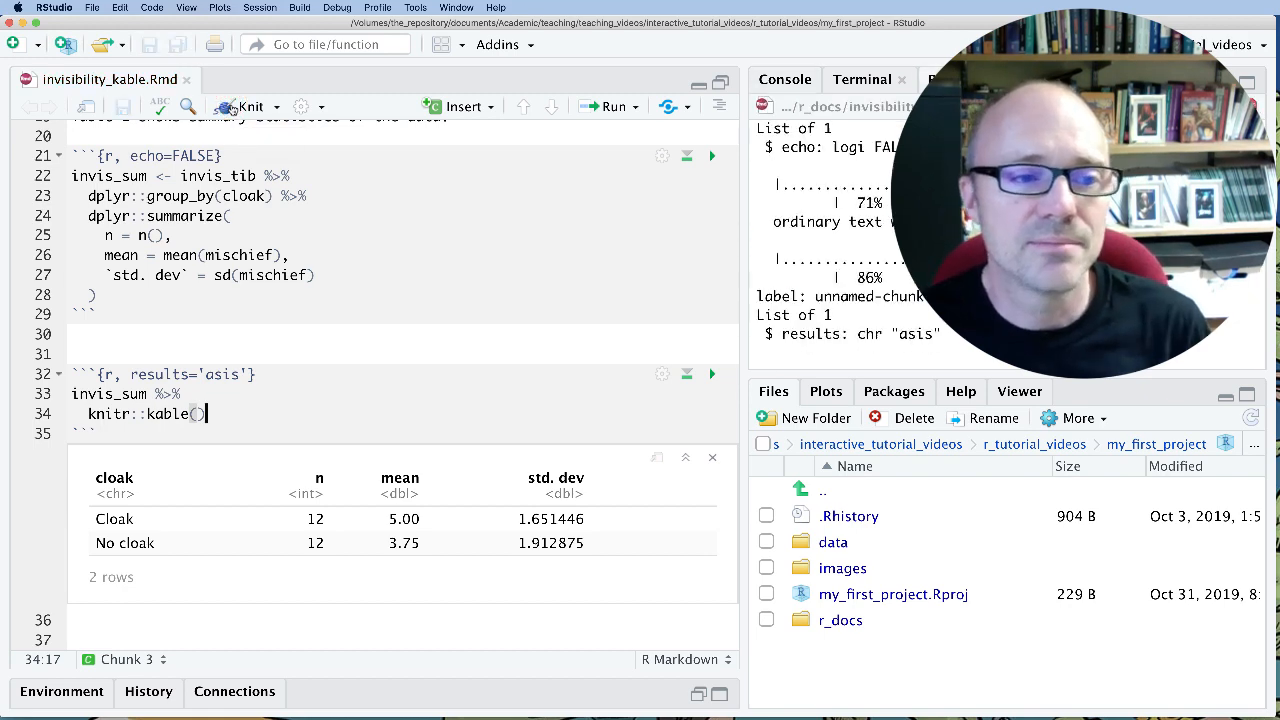
pyautogui.click(246, 106)
pyautogui.write('c')
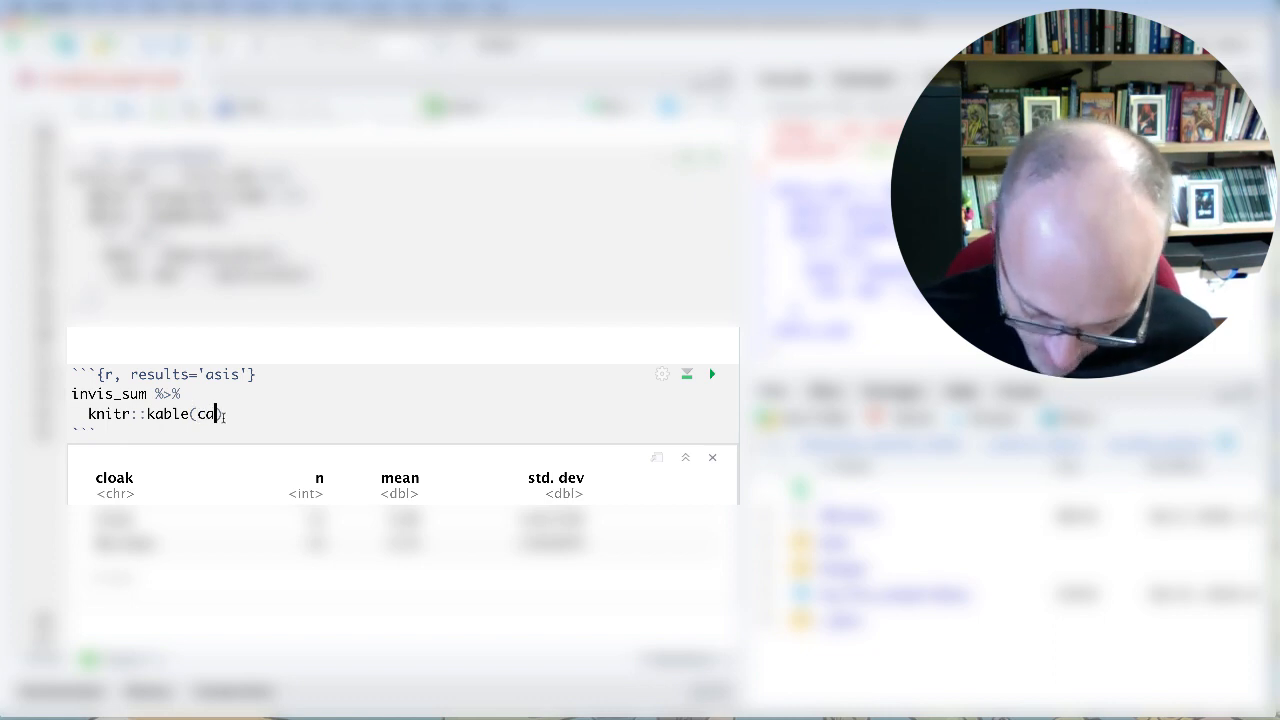
# - Add caption = "Table 1: Summary statistics" to the knitr::kable() call
pyautogui.write('aption=')
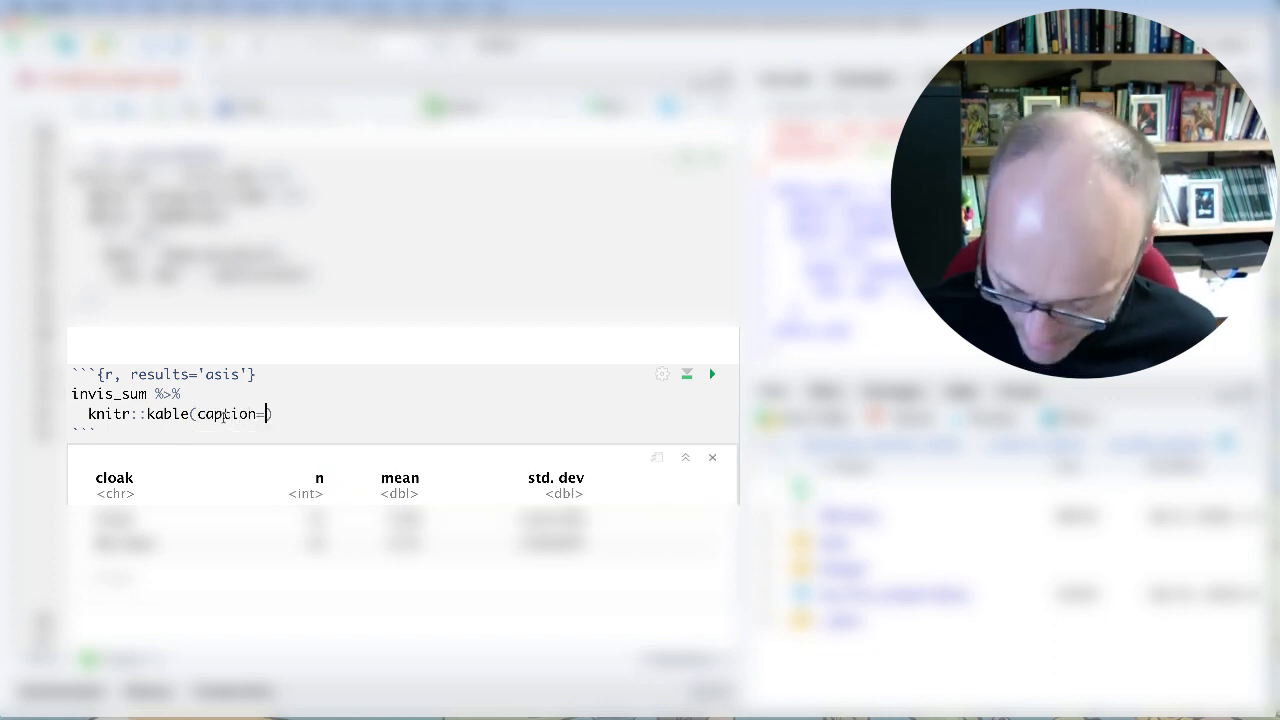
pyautogui.write('""')
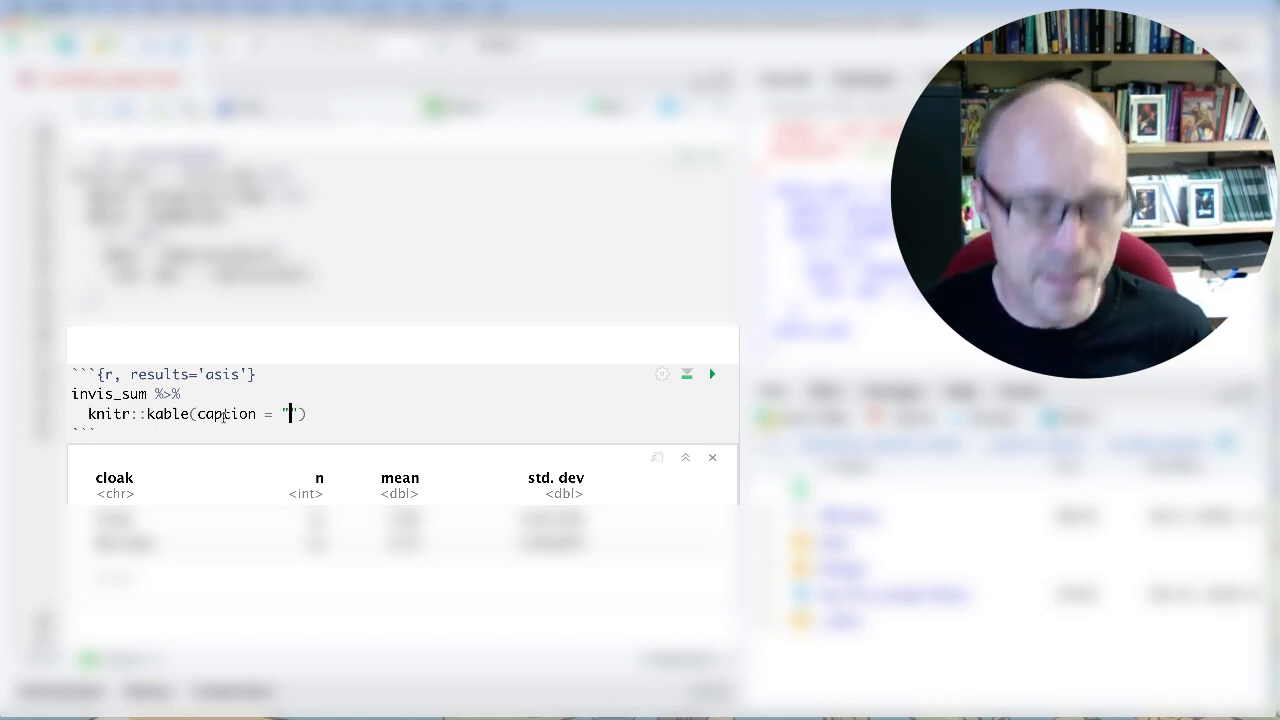
pyautogui.write('Table 1:')
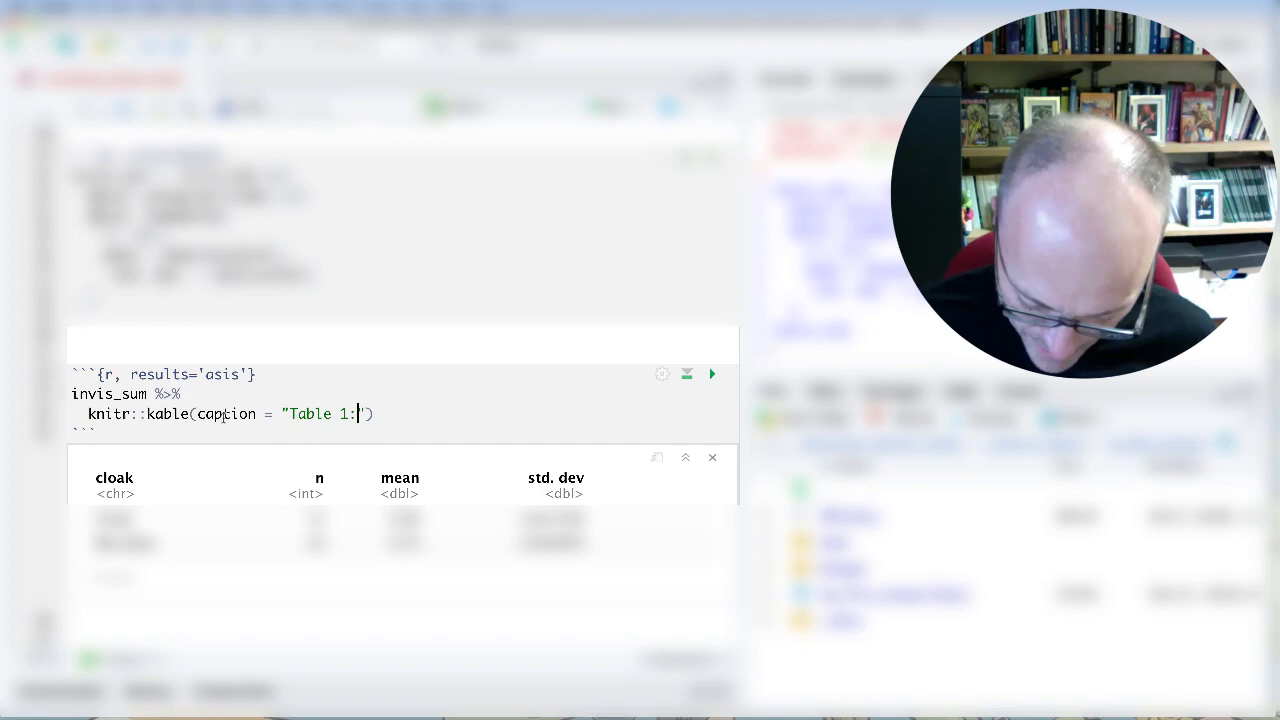
pyautogui.write('Summary statistics')
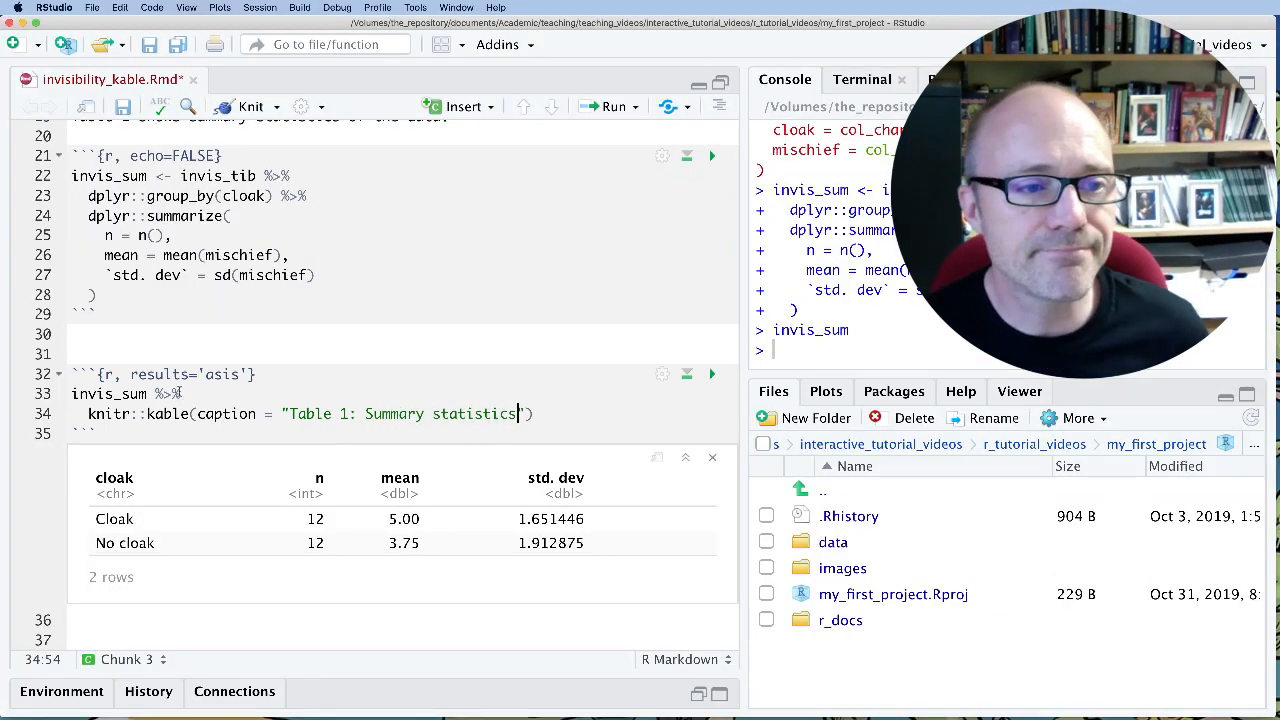
pyautogui.moveTo(236, 110)
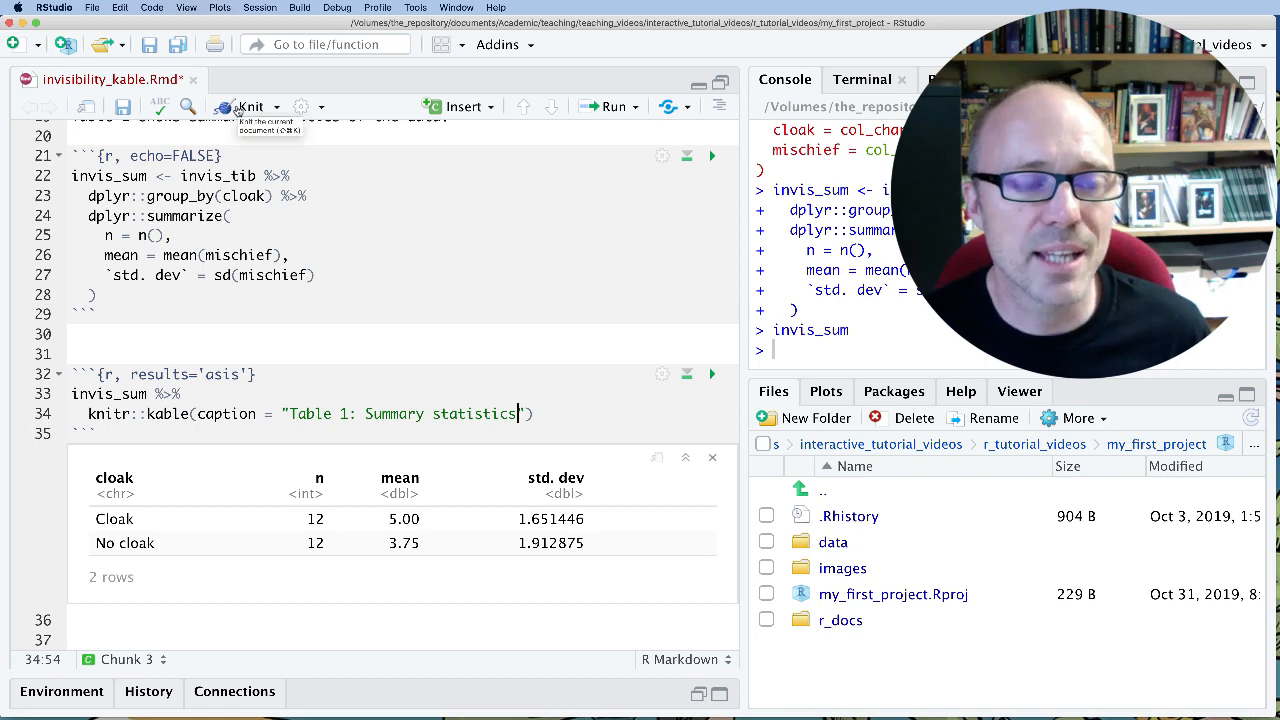
# - Knit to HTML to check the captioned summary statistics table
pyautogui.click(248, 106)
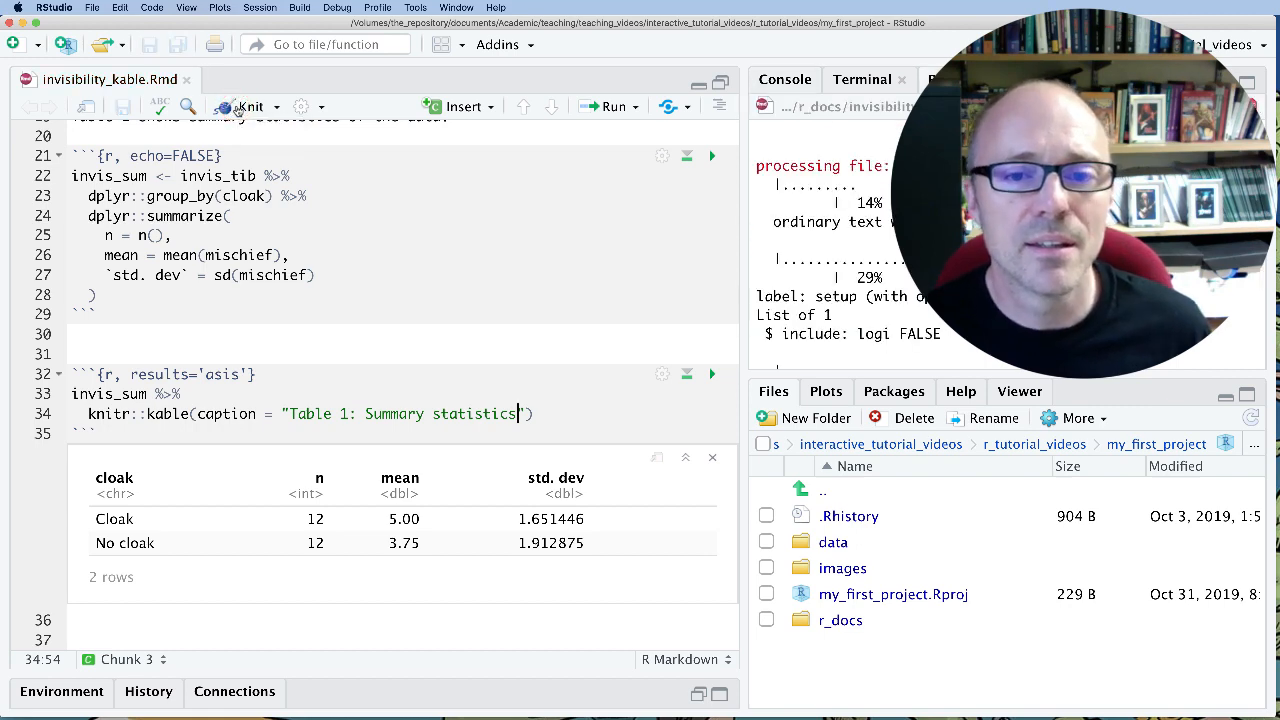
pyautogui.click(248, 106)
pyautogui.write(', ')
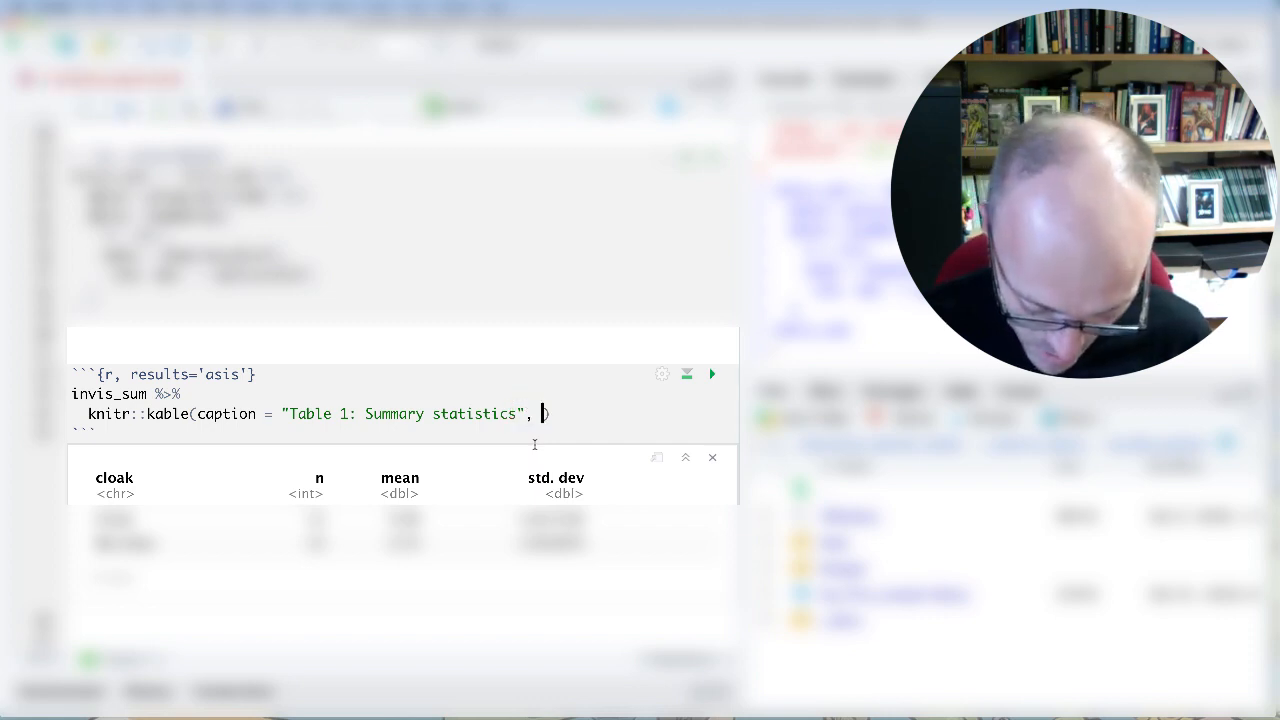
# - Add digits = 2 to the kable call and knit to HTML
pyautogui.write('digits=')
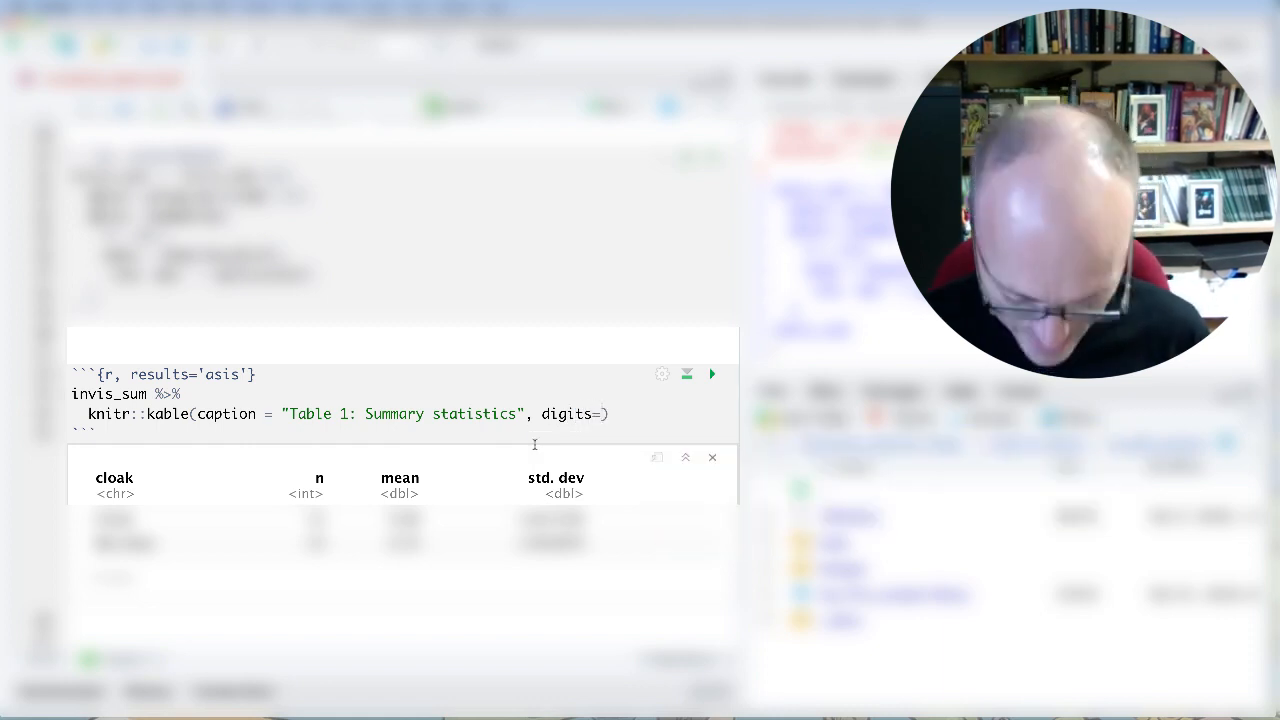
pyautogui.write('2')
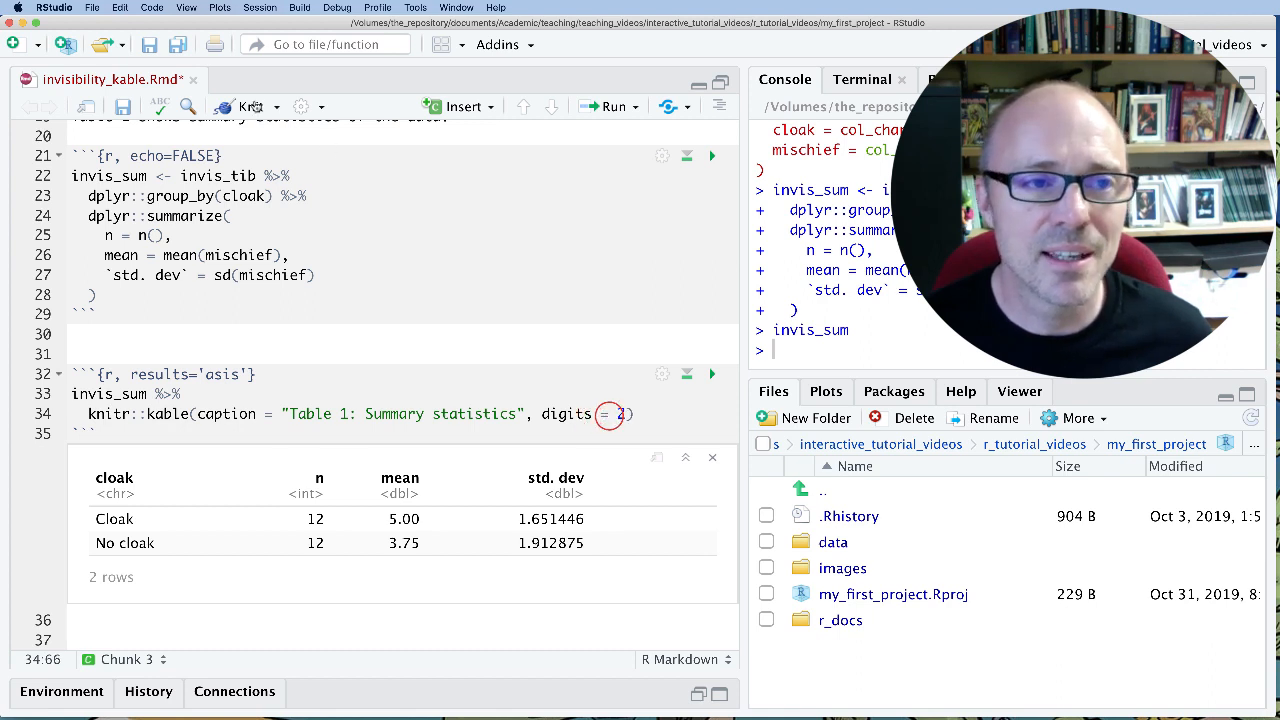
pyautogui.moveTo(250, 108)
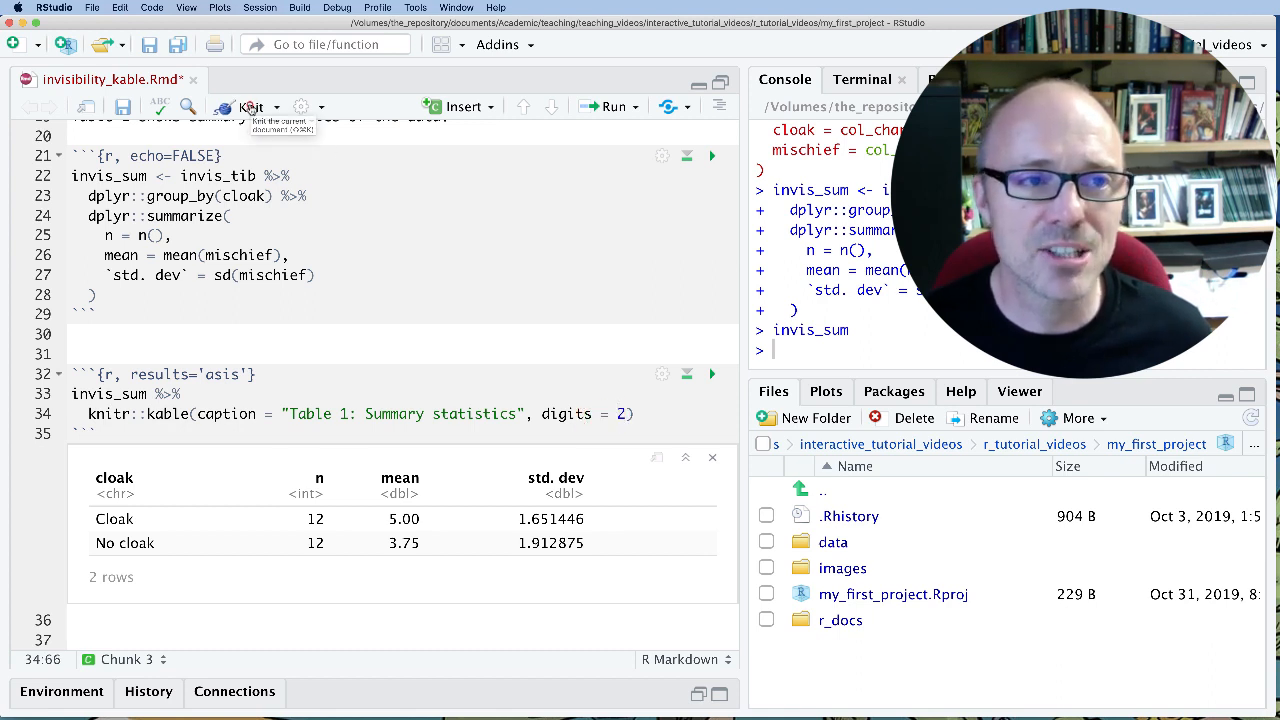
pyautogui.click(252, 106)
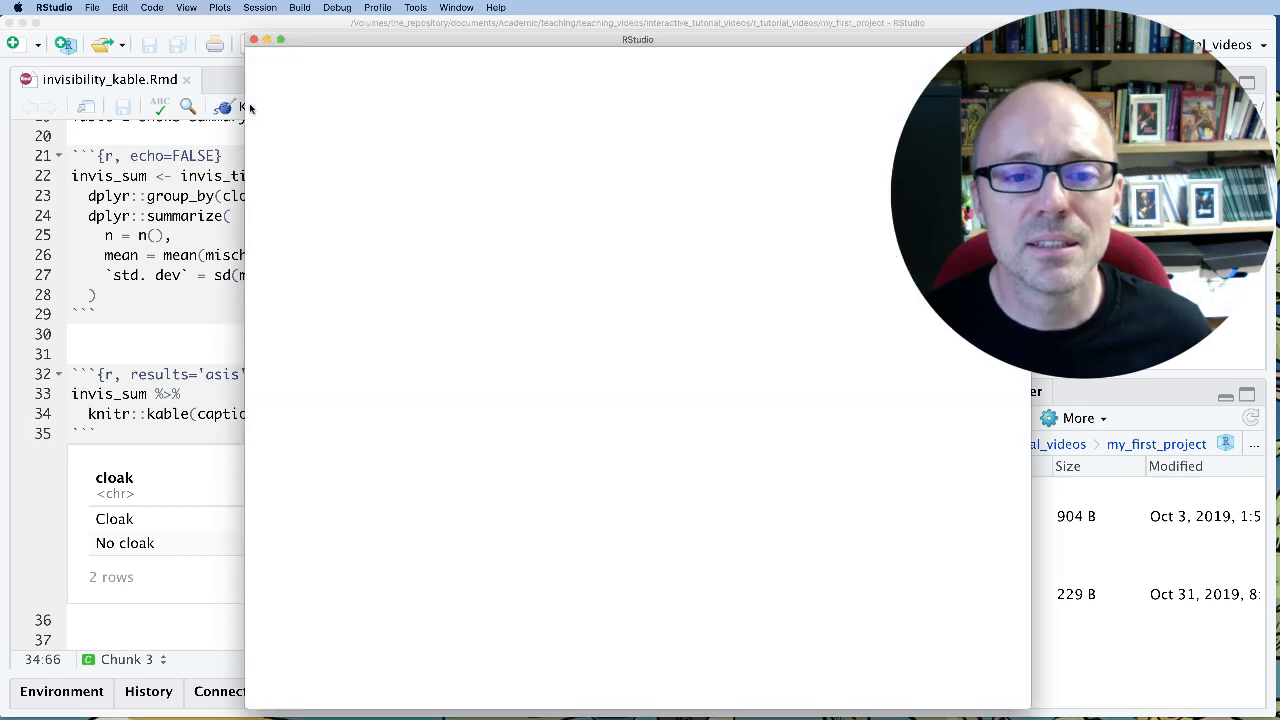
# - Inspect the preview showing std. dev values 1.65 and 1.91, then close it
pyautogui.click(238, 108)
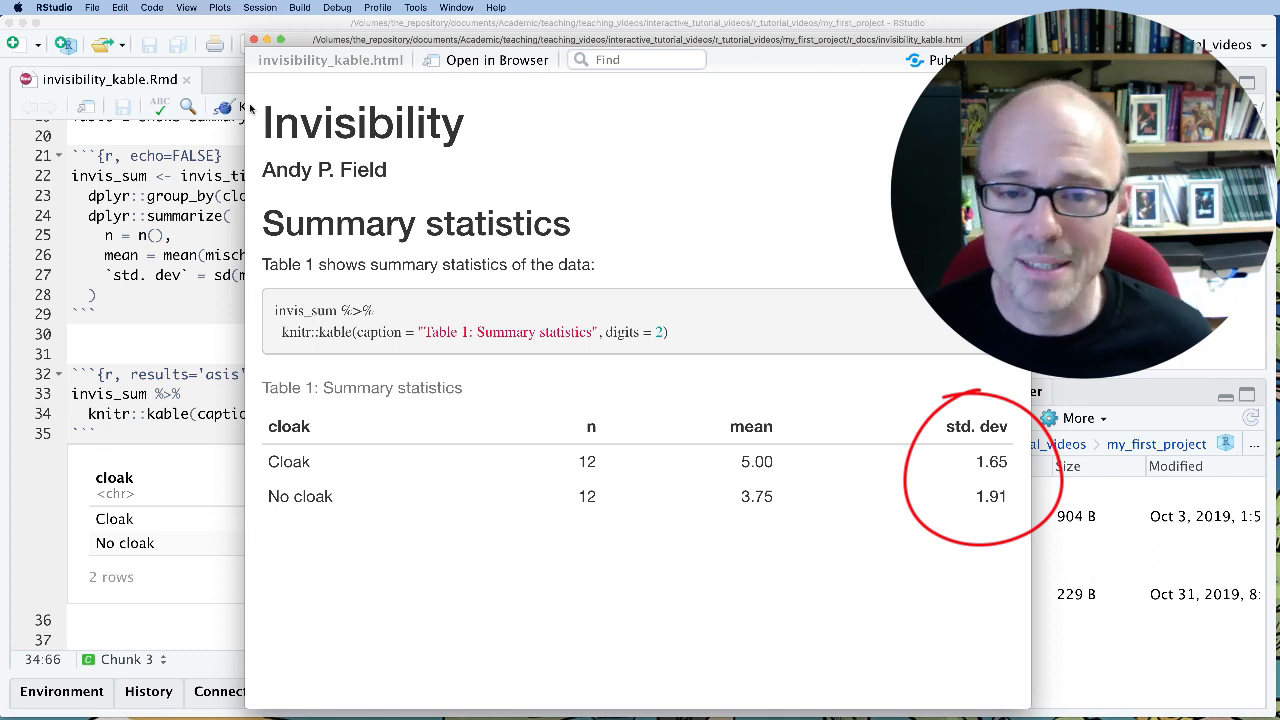
pyautogui.moveTo(250, 100)
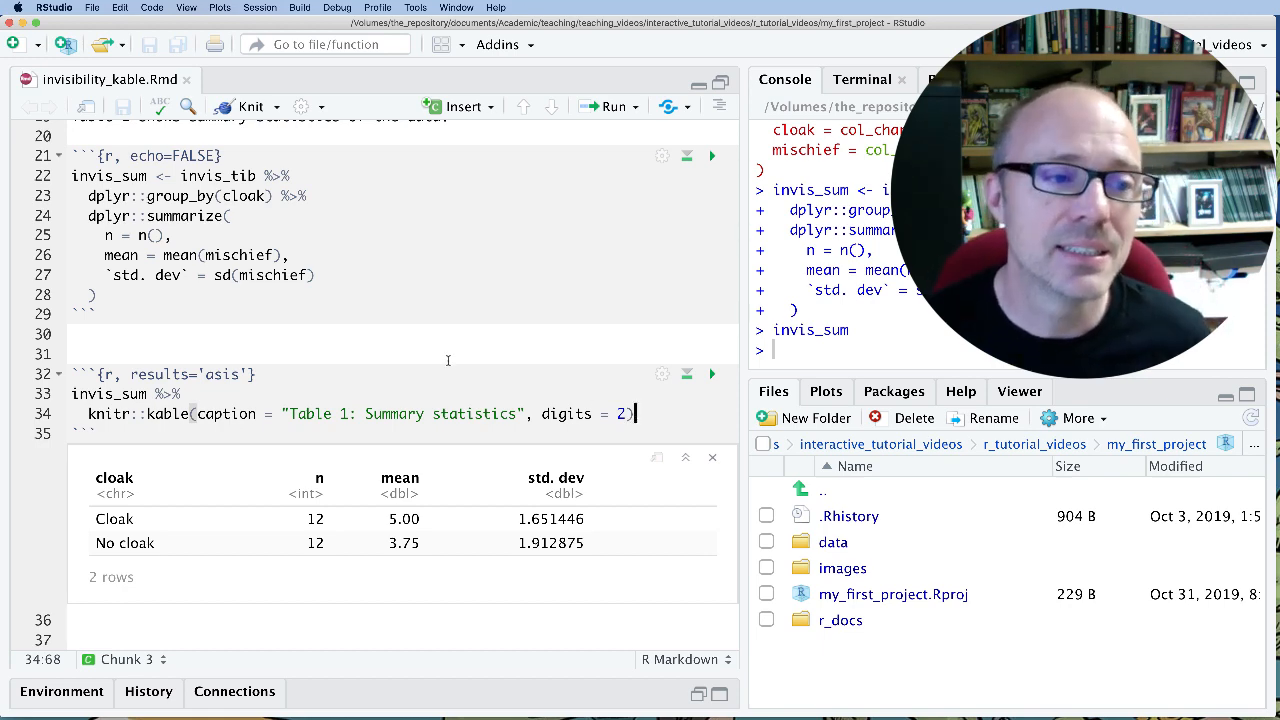
# - Add library(kableExtra) to the setup chunk and run it
pyautogui.scroll(3)
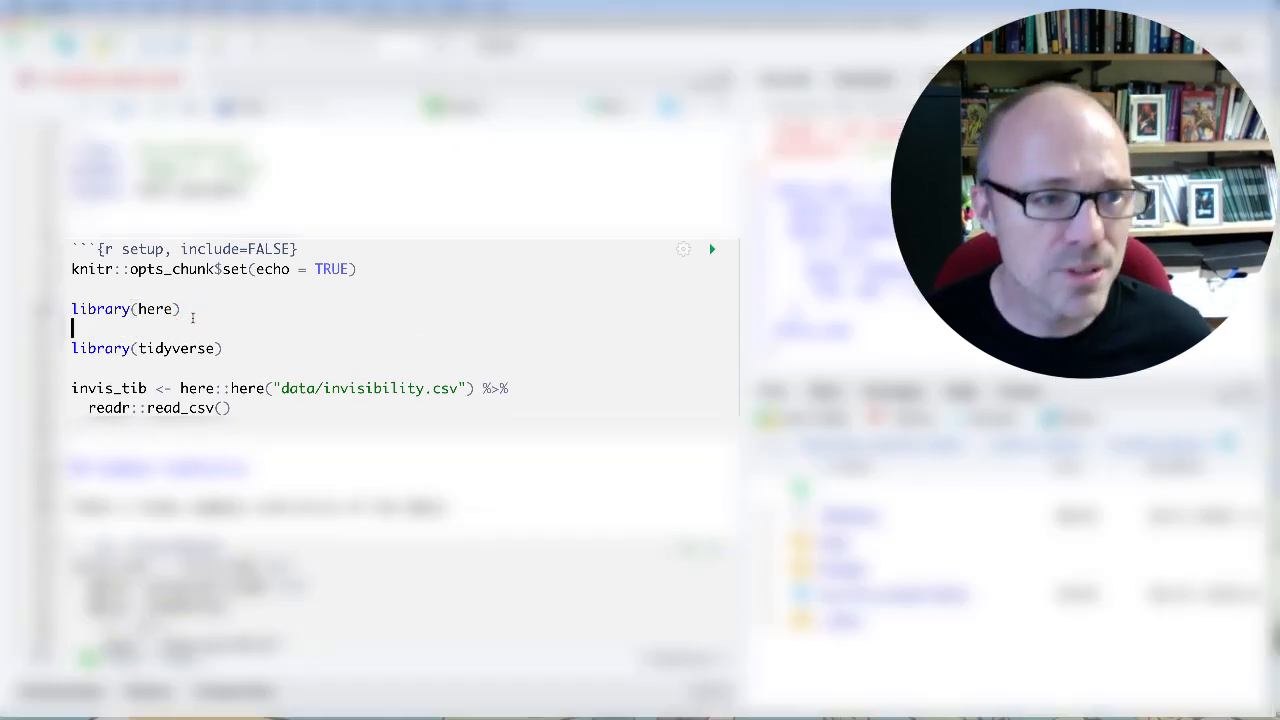
pyautogui.write('librar')
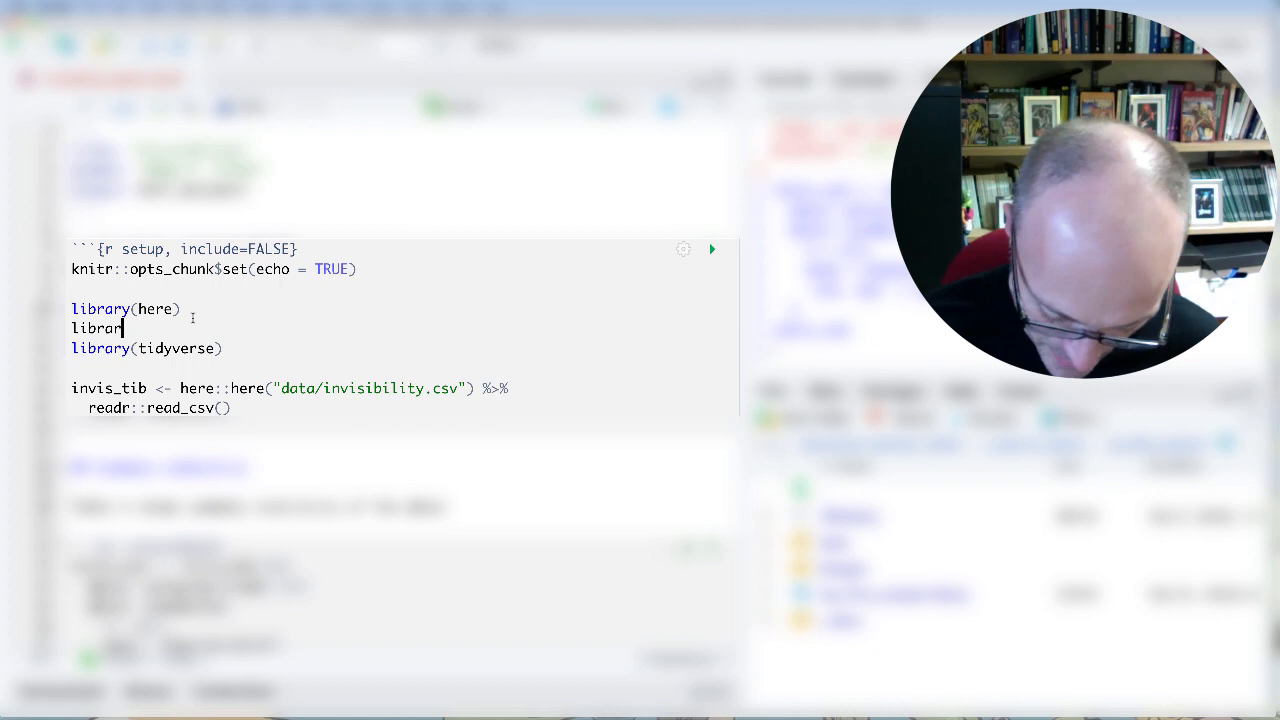
pyautogui.write('kable)')
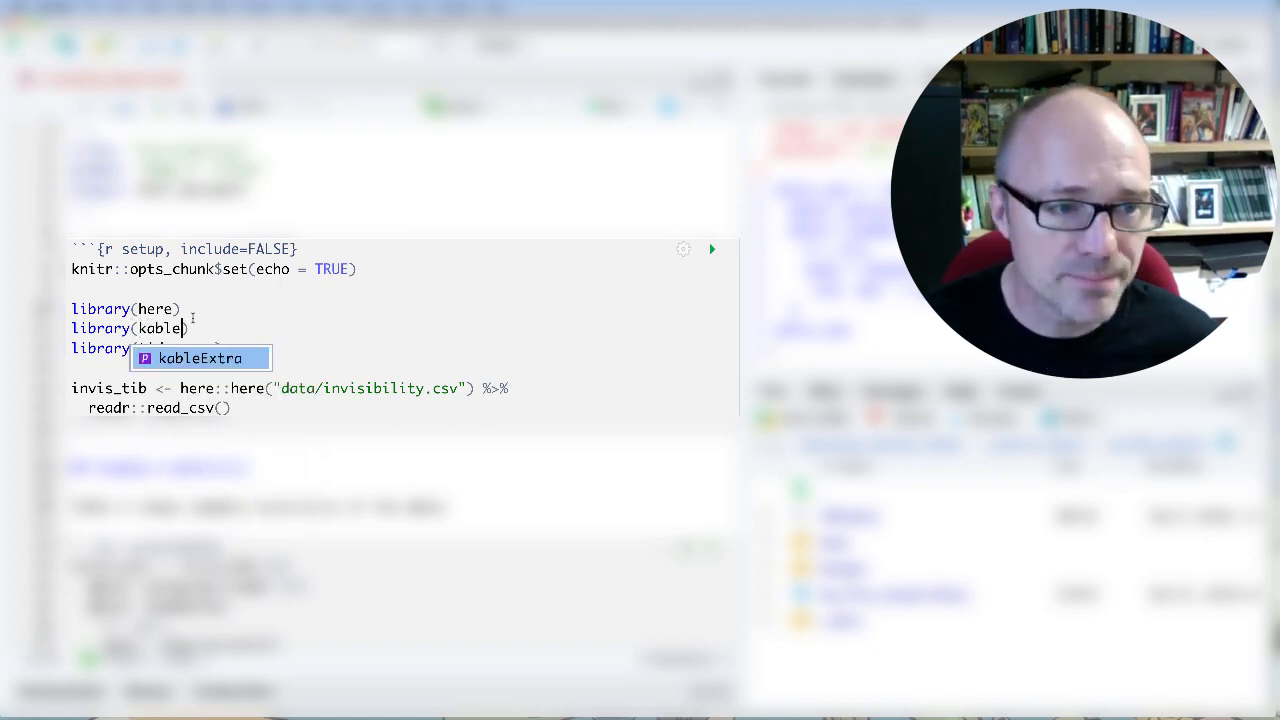
pyautogui.click(200, 358)
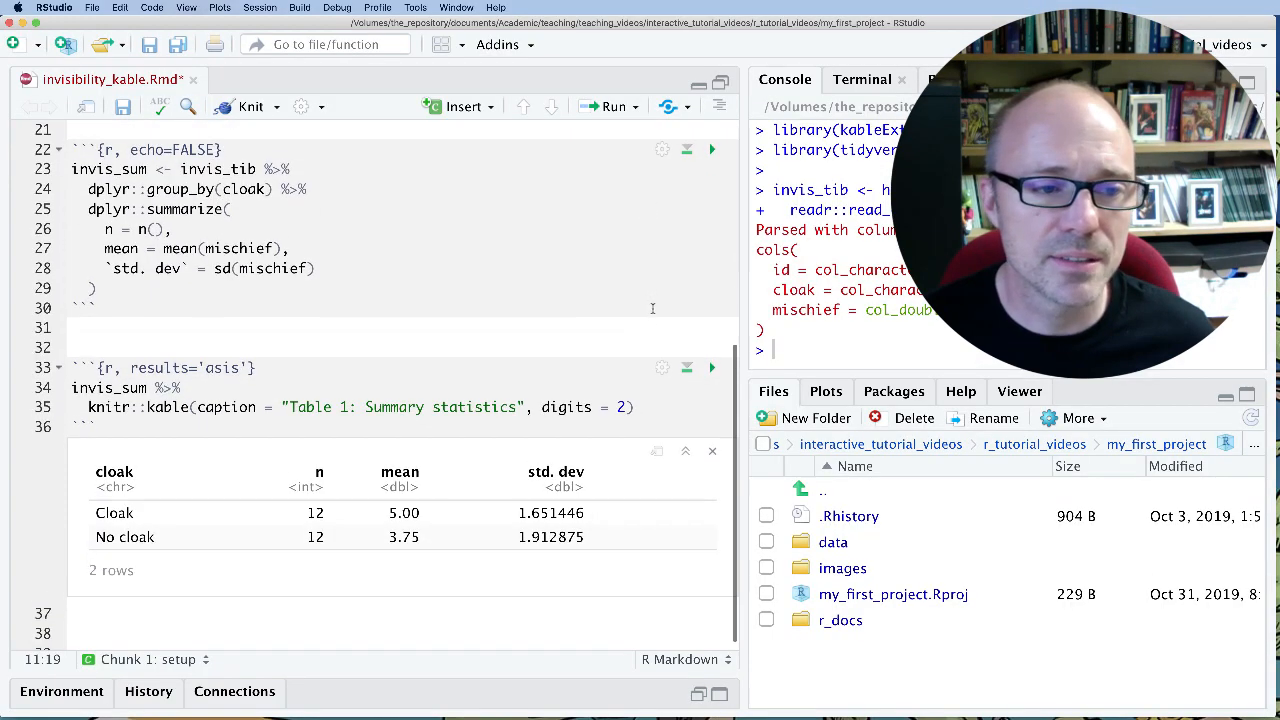
pyautogui.click(636, 392)
pyautogui.write(' %>%')
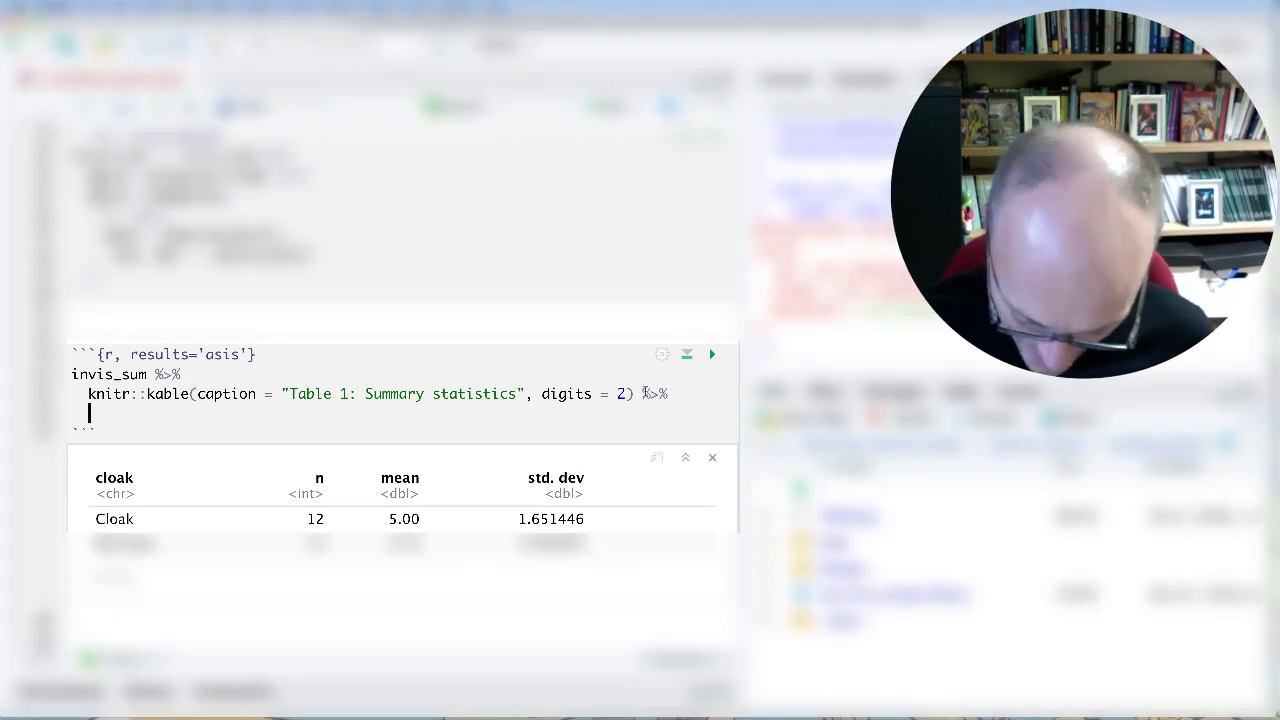
# - Pipe the kable into kableExtra::kable_styling(bootstrap_options = "striped") and knit to HTML
pyautogui.write('kableExtra:')
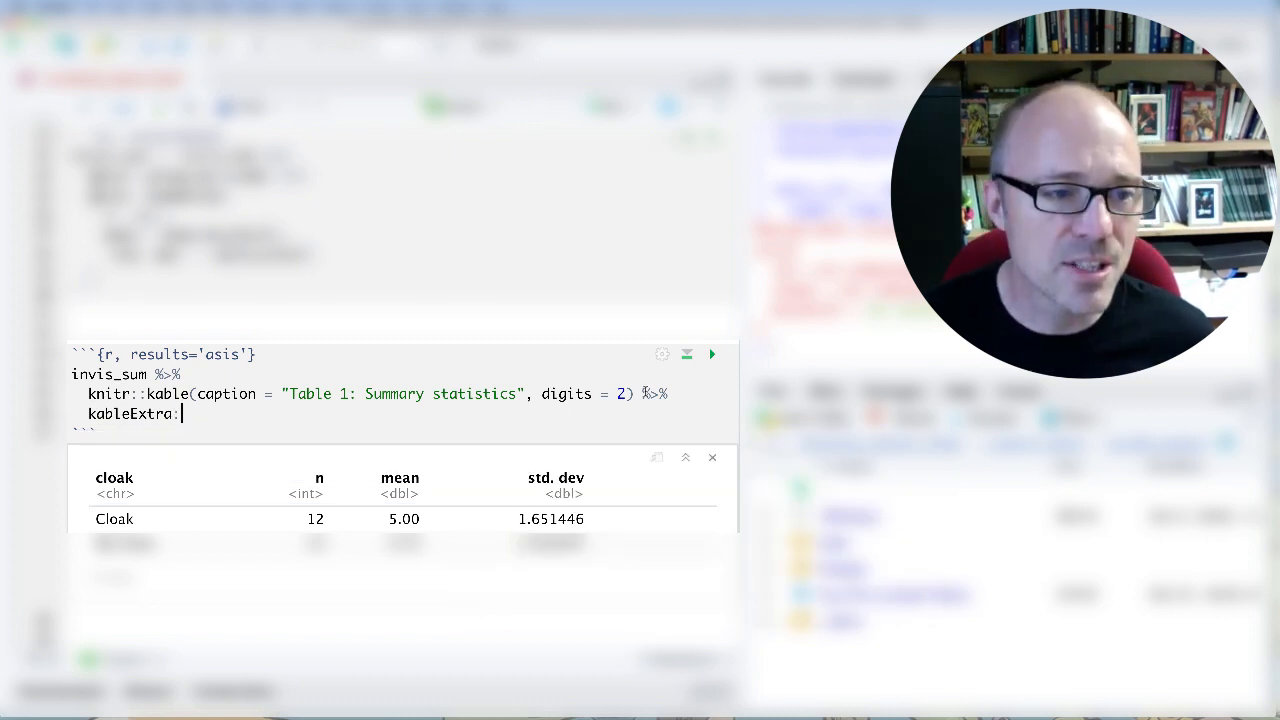
pyautogui.write('kable_styling(')
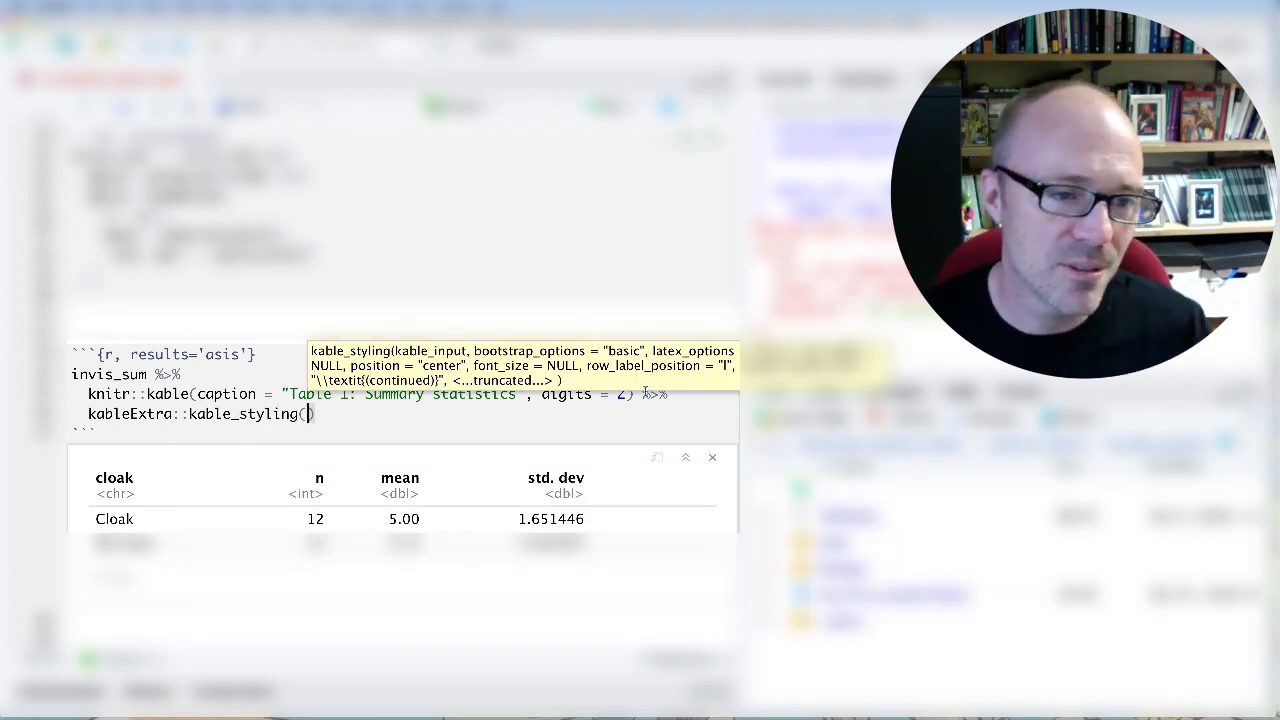
pyautogui.write('bootstrap_options =')
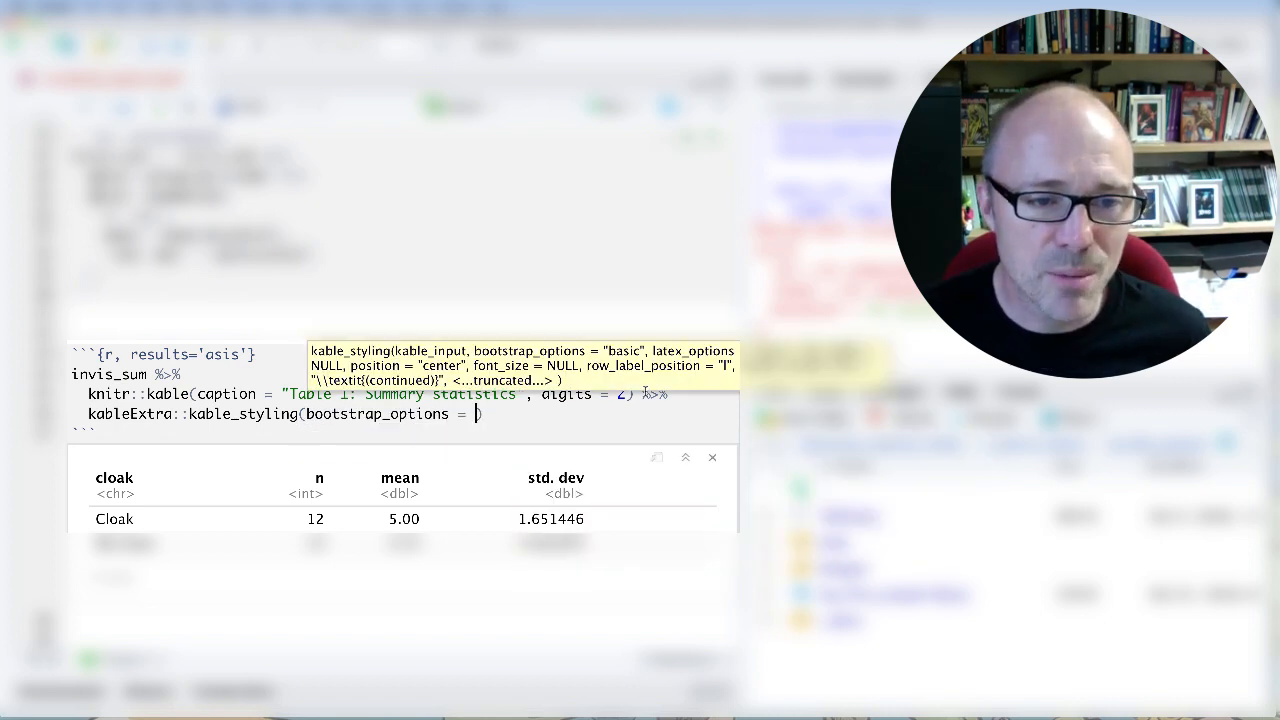
pyautogui.write('"')
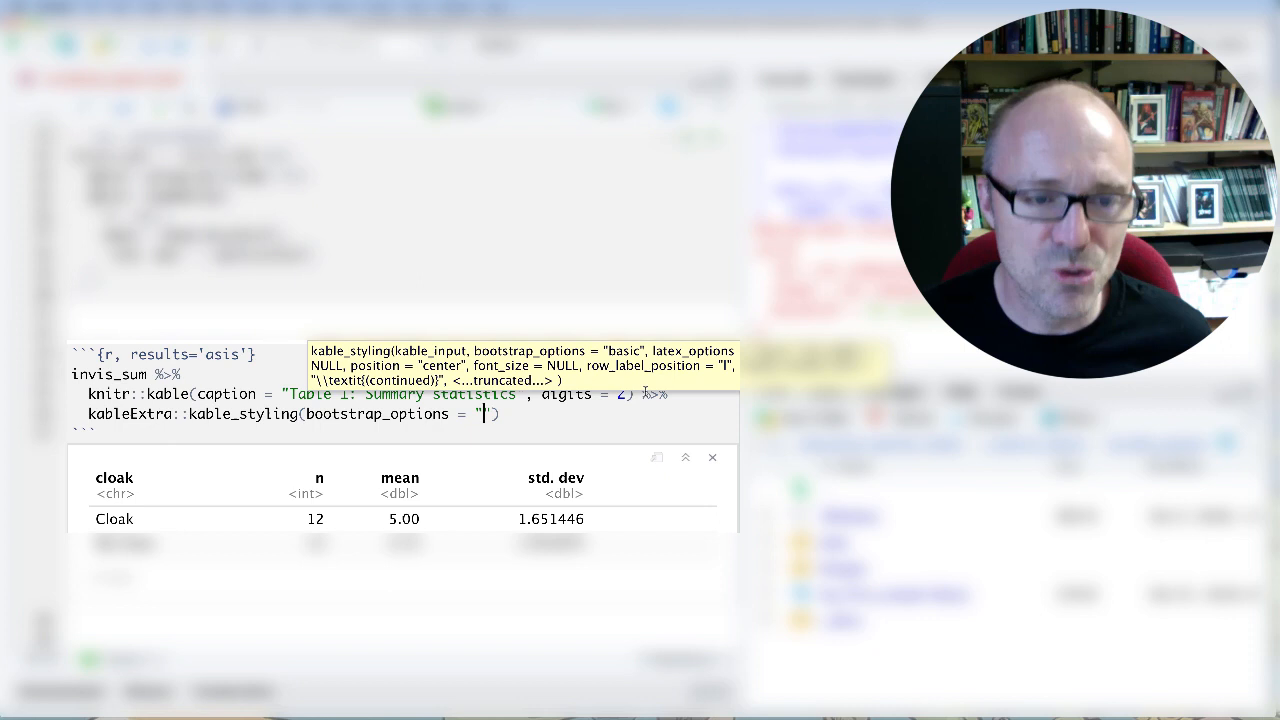
pyautogui.write('striped')
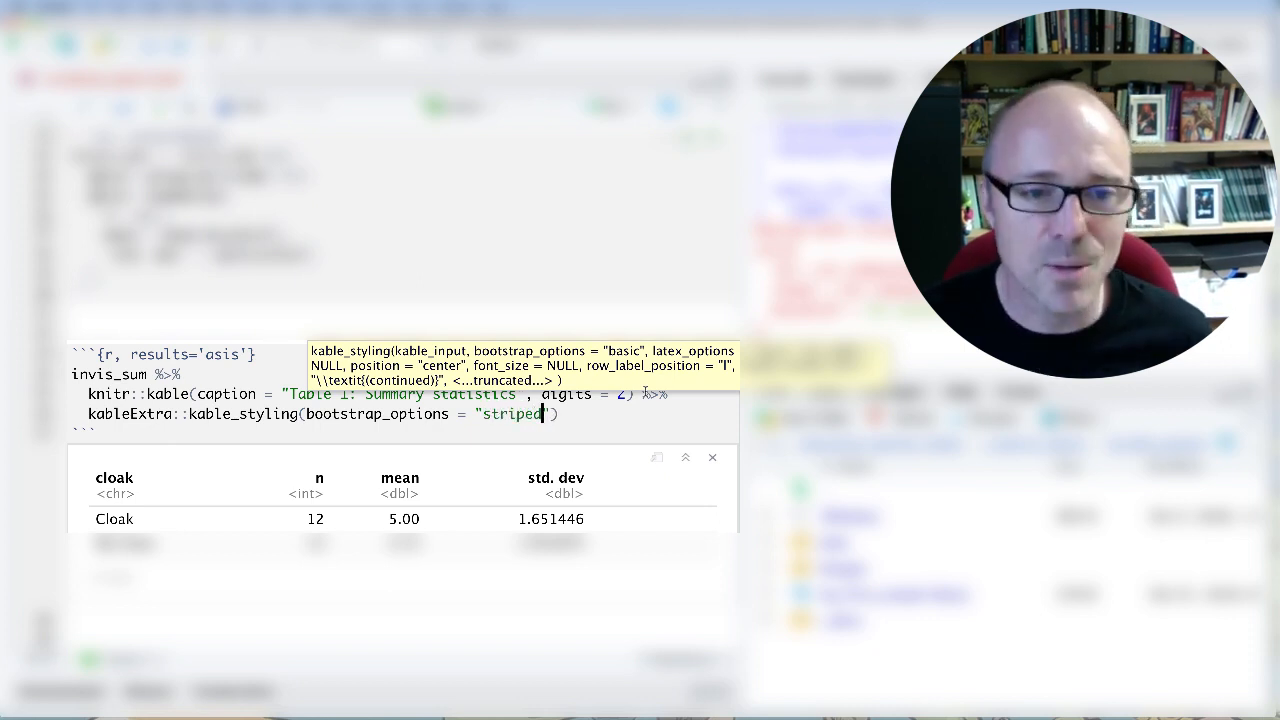
pyautogui.click(560, 414)
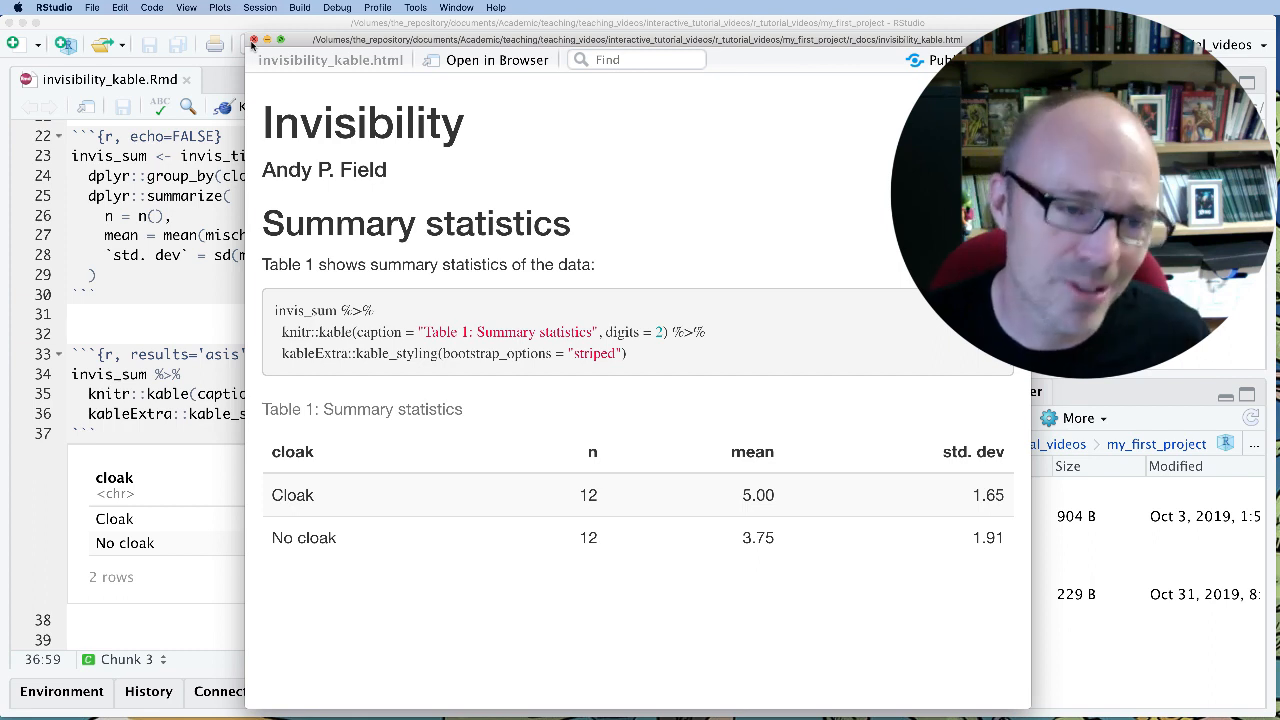
pyautogui.moveTo(168, 430)
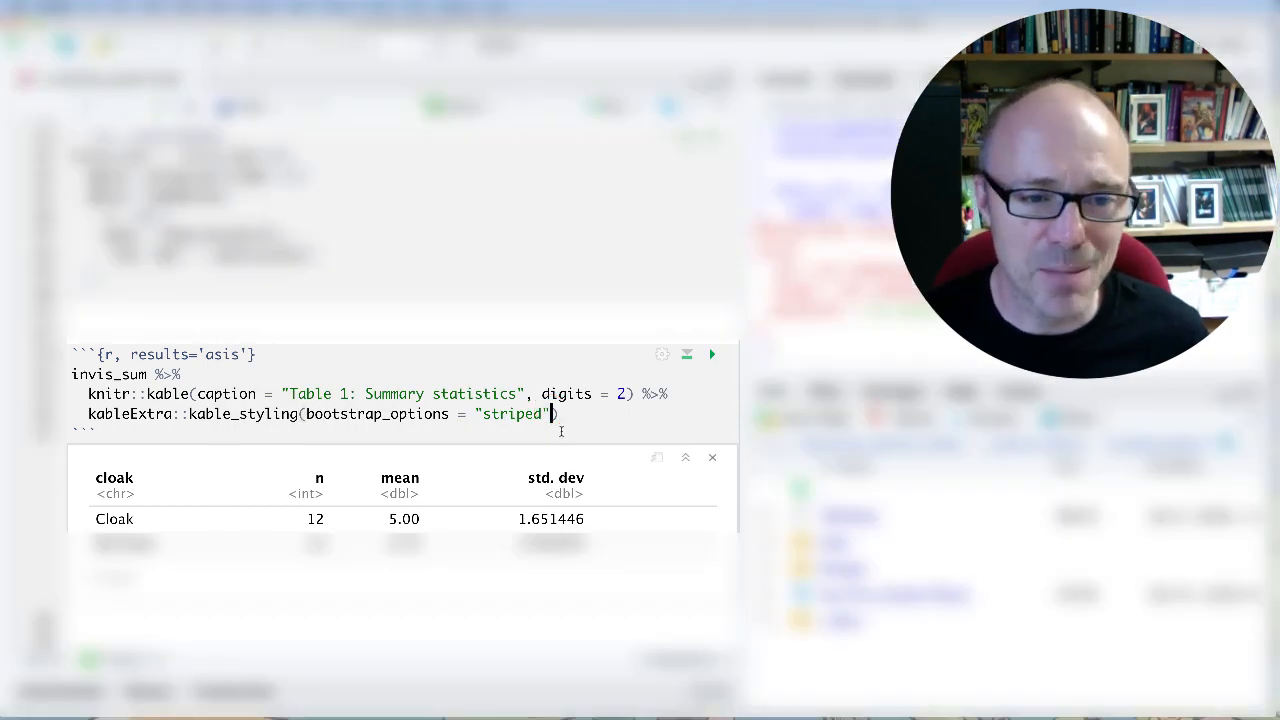
# - Add full_width = FALSE to kable_styling and knit to show the compact Table 1
pyautogui.write(',')
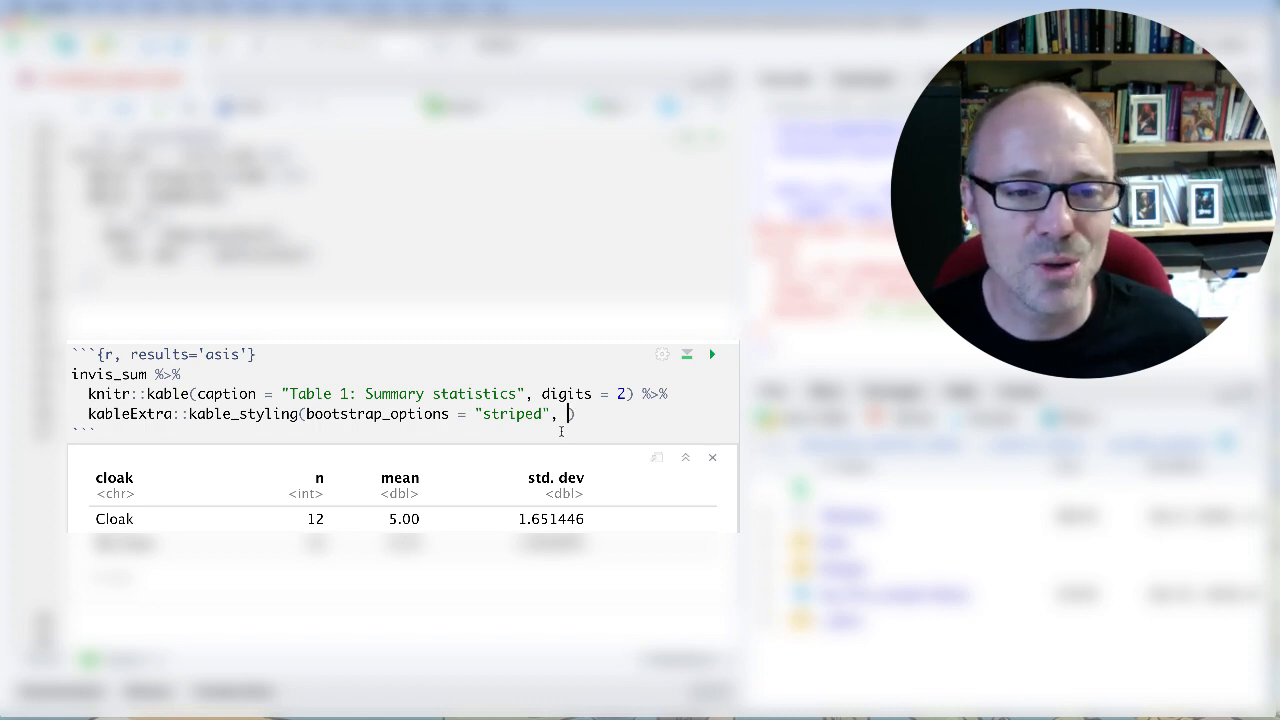
pyautogui.write('f')
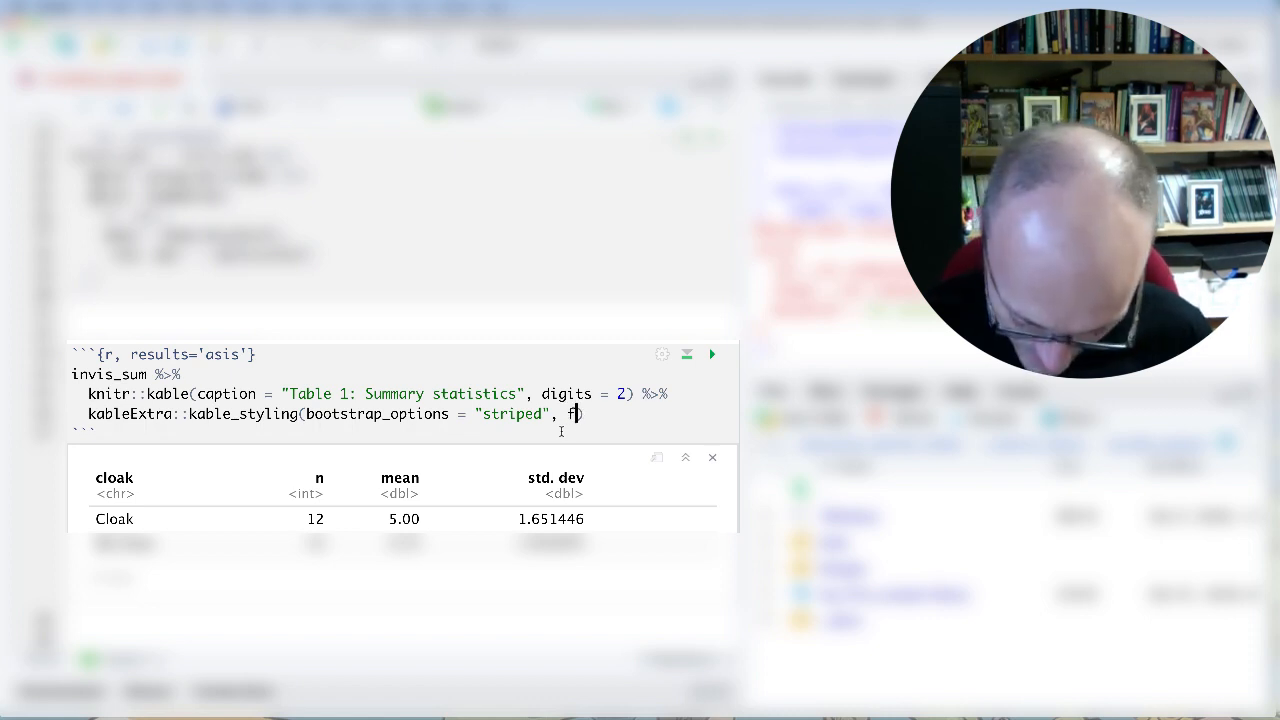
pyautogui.write('ull_width =')
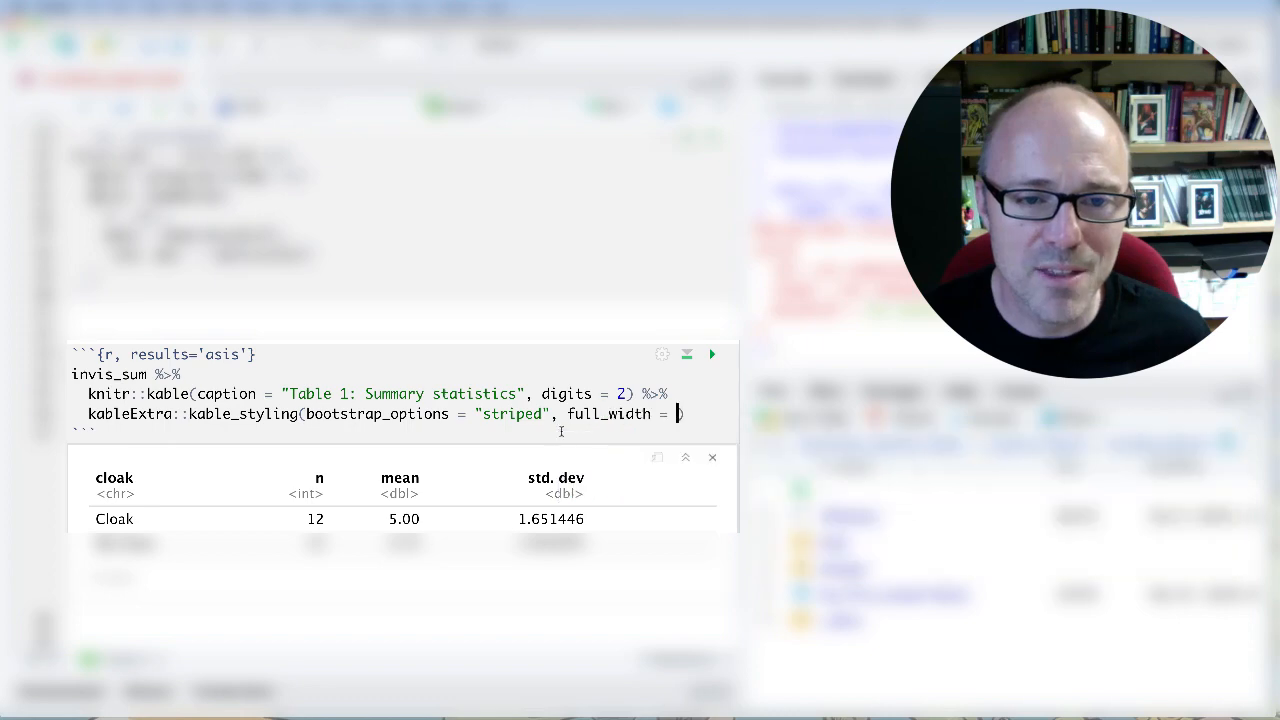
pyautogui.write('FALSE')
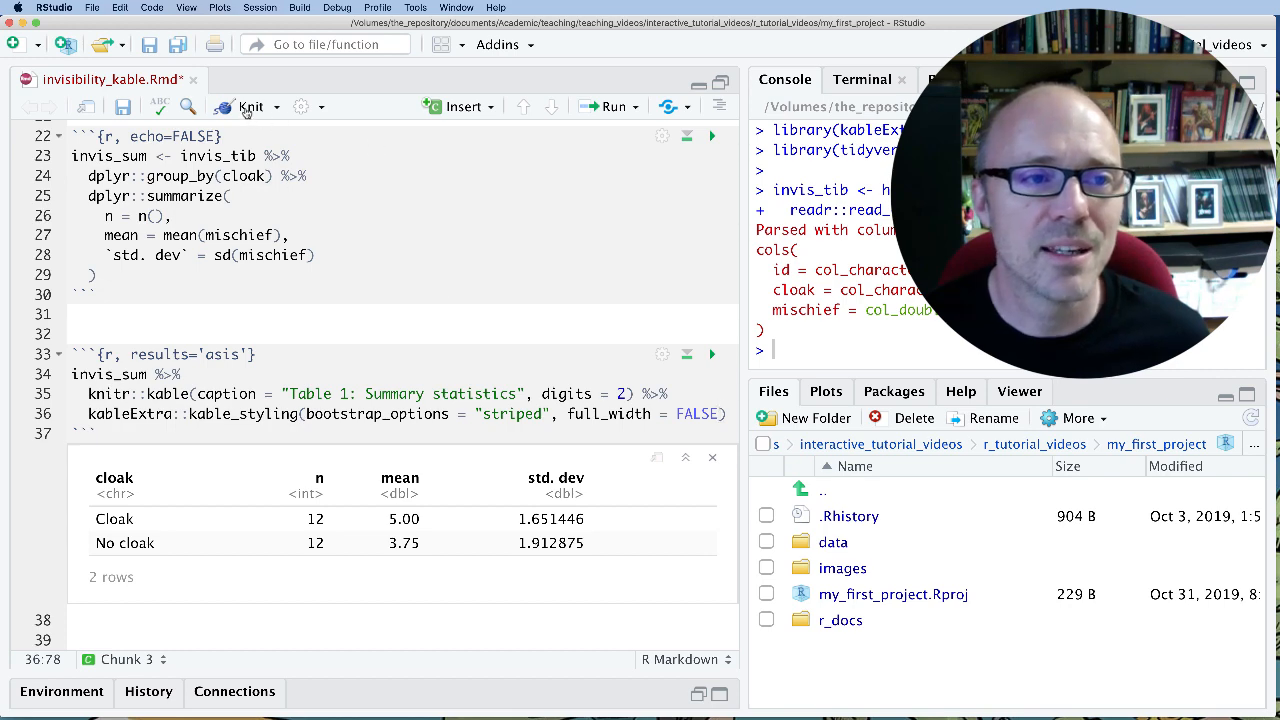
pyautogui.click(250, 106)
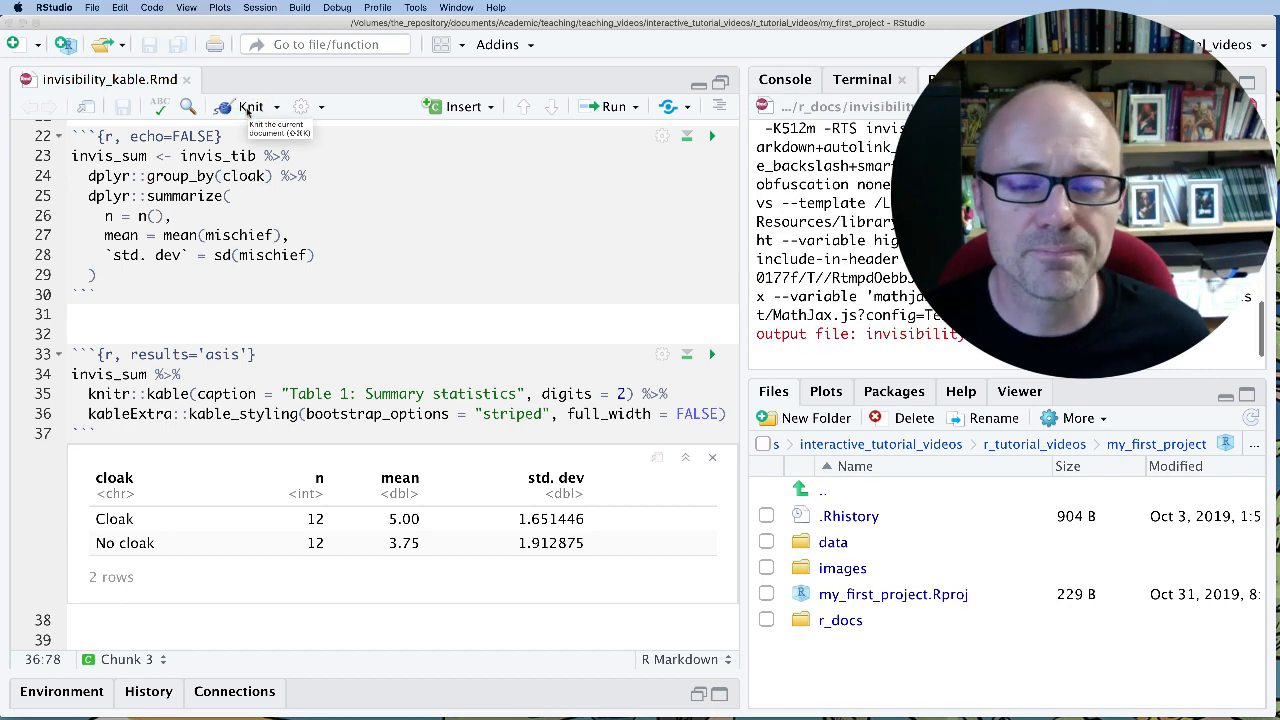
pyautogui.click(250, 106)
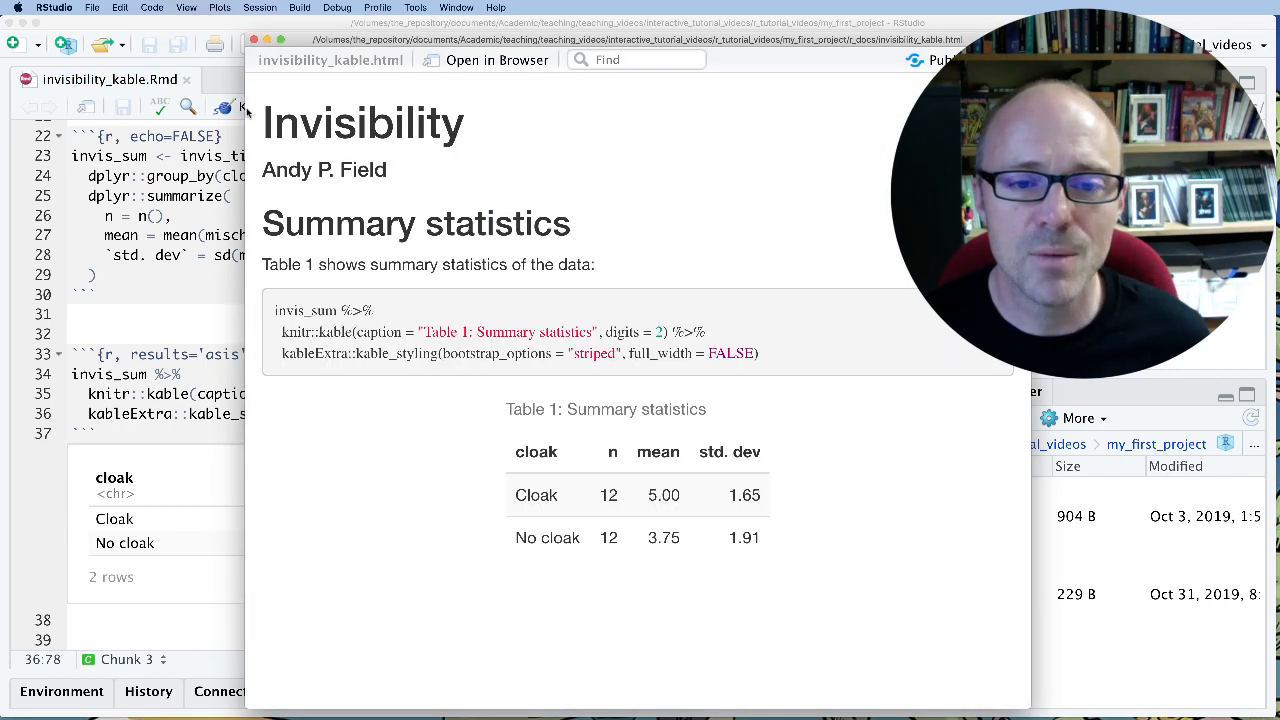